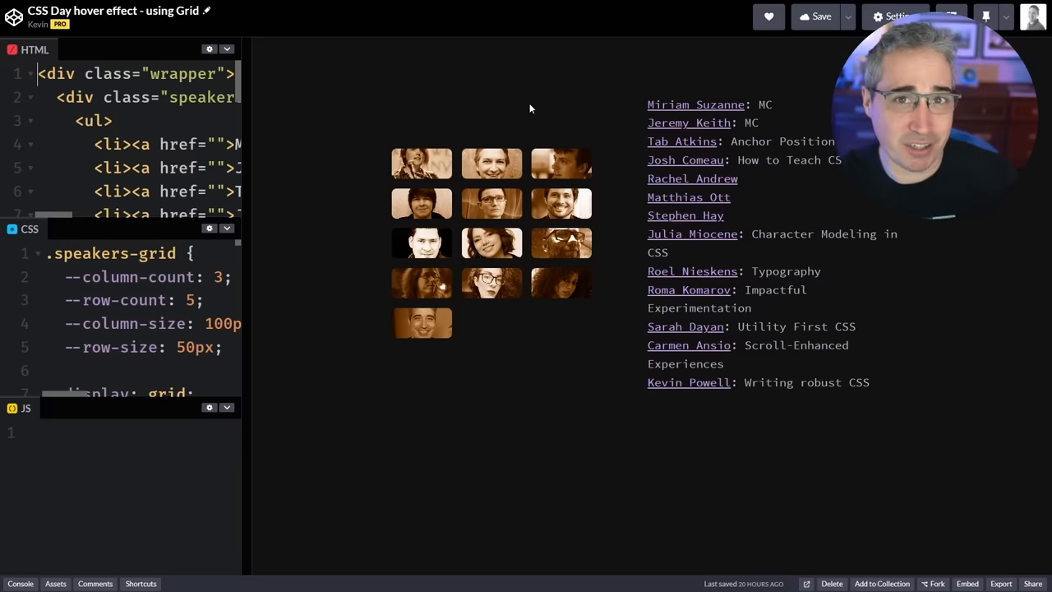
mouse_move(485, 89)
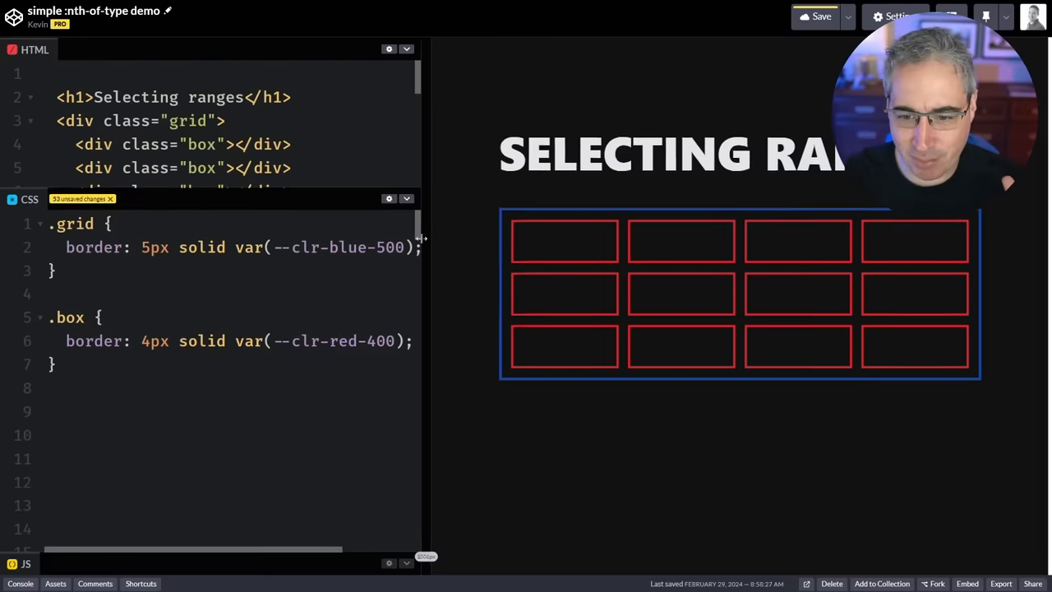
Step: Drag the divider to rebalance the editor panels against the box-grid preview
drag(420, 239, 392, 239)
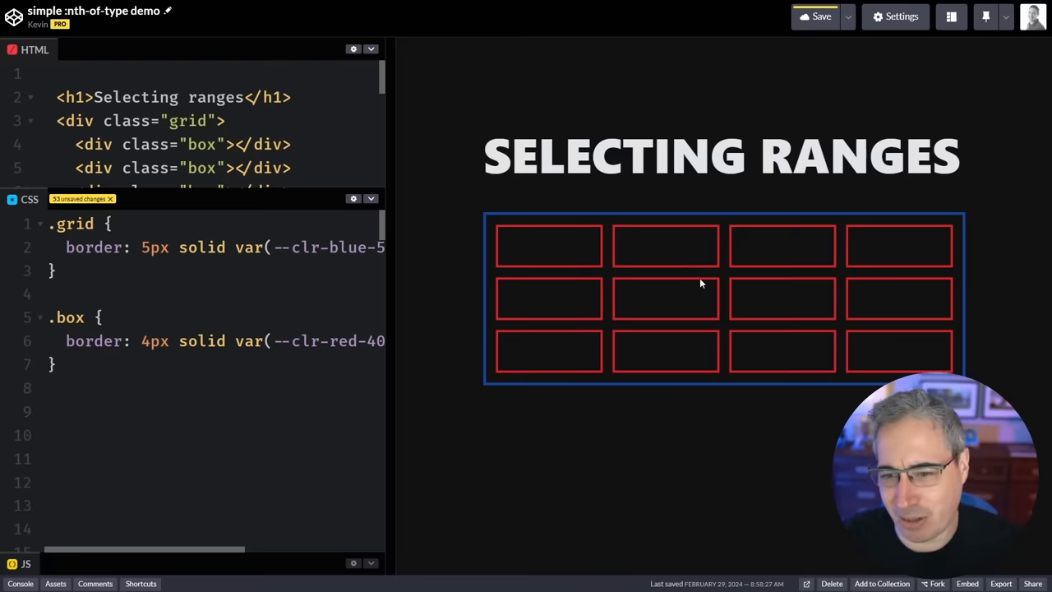
drag(386, 276, 437, 277)
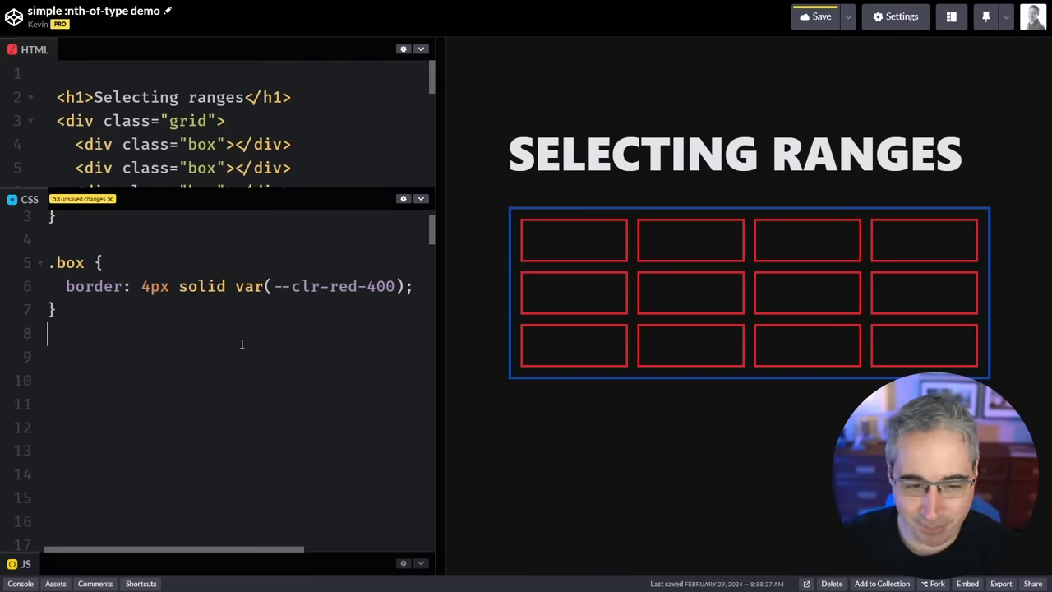
Step: Add .box:nth-of-type(2n) { border-color: var(--clr-blue-300); } to colour alternate columns blue
text(.box)
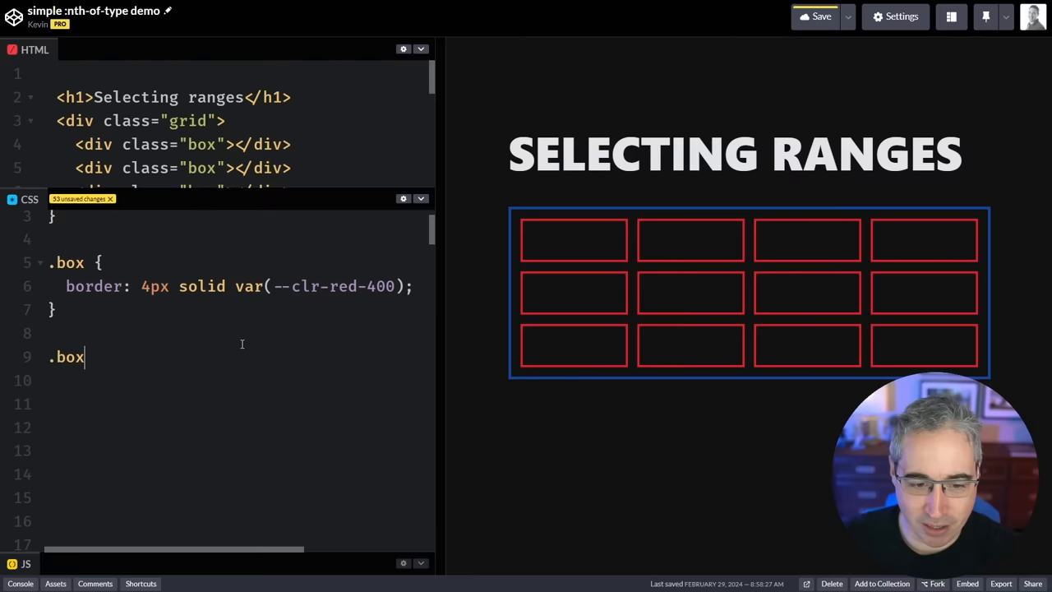
text(:nth-of-typ)
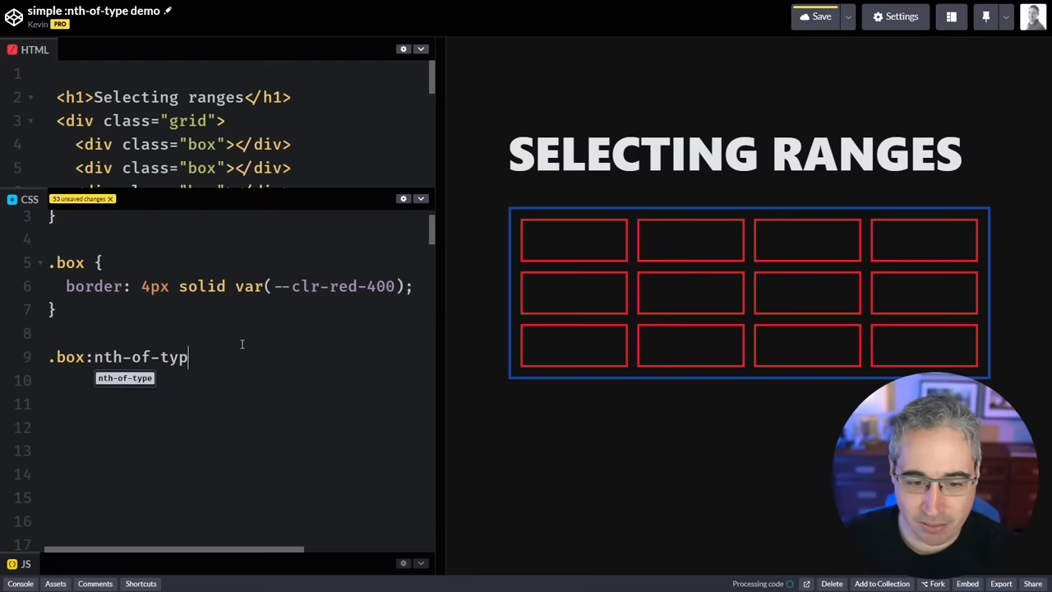
text(e(2n) {)
click(239, 380)
text(b)
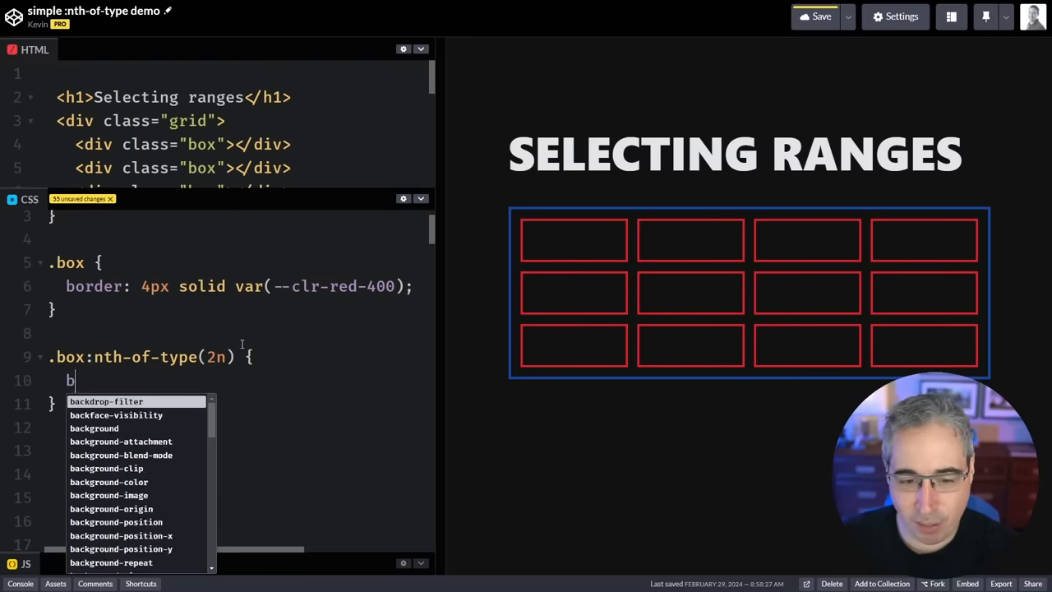
text(order-color: var)
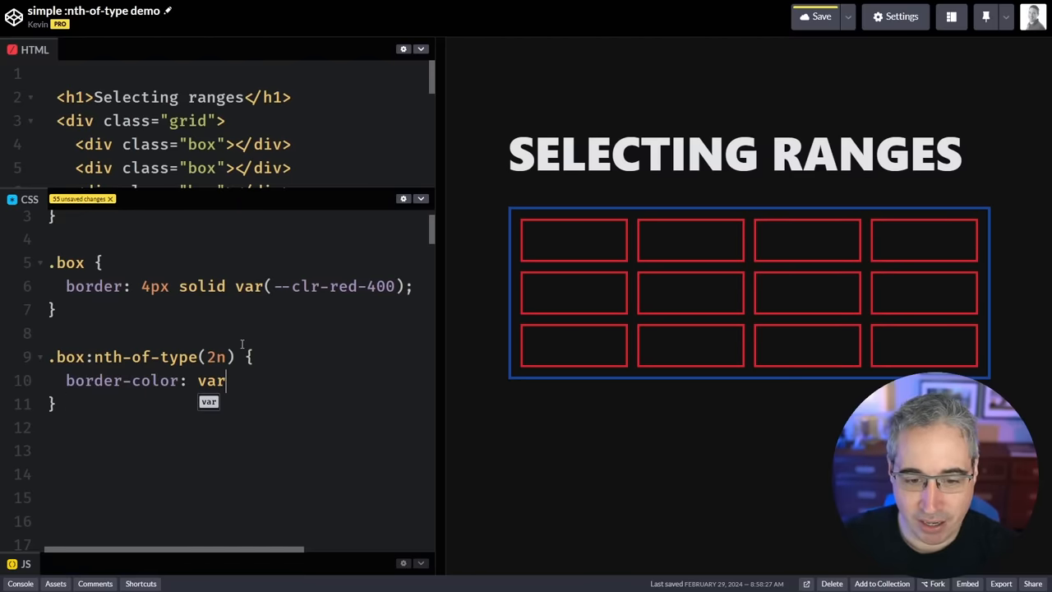
text((--clr-))
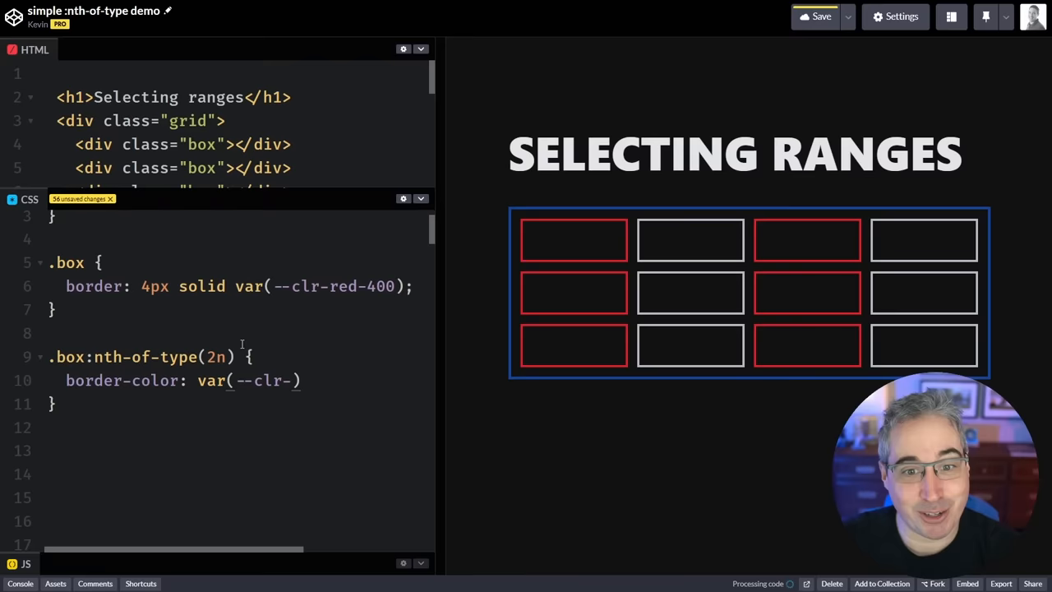
text(blue-300)
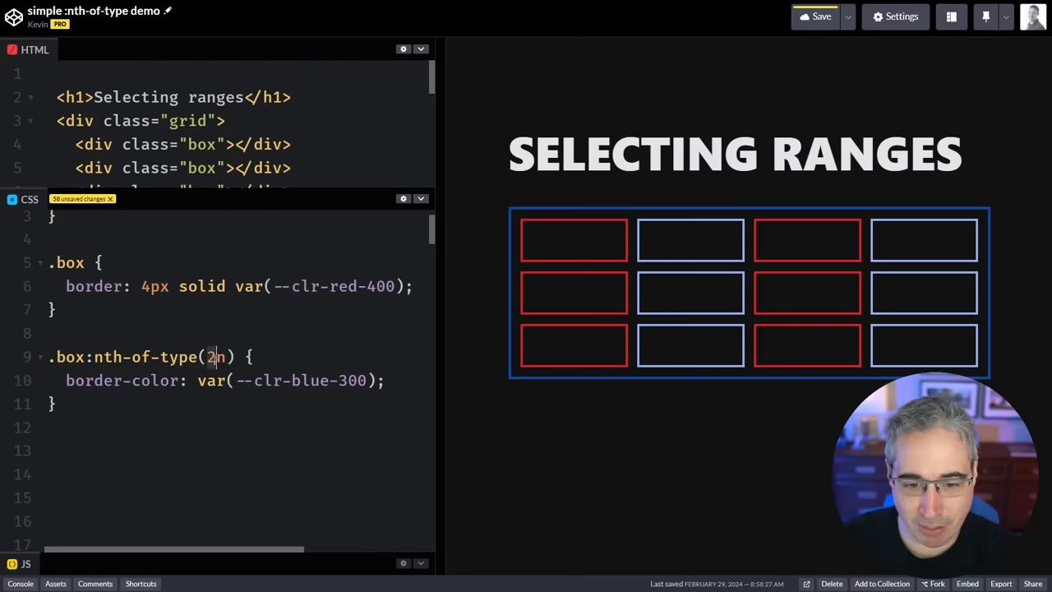
Step: Try nth-of-type arguments 4n + 2, 4n + 4 and 4n + 1 to isolate a single blue column
text(3)
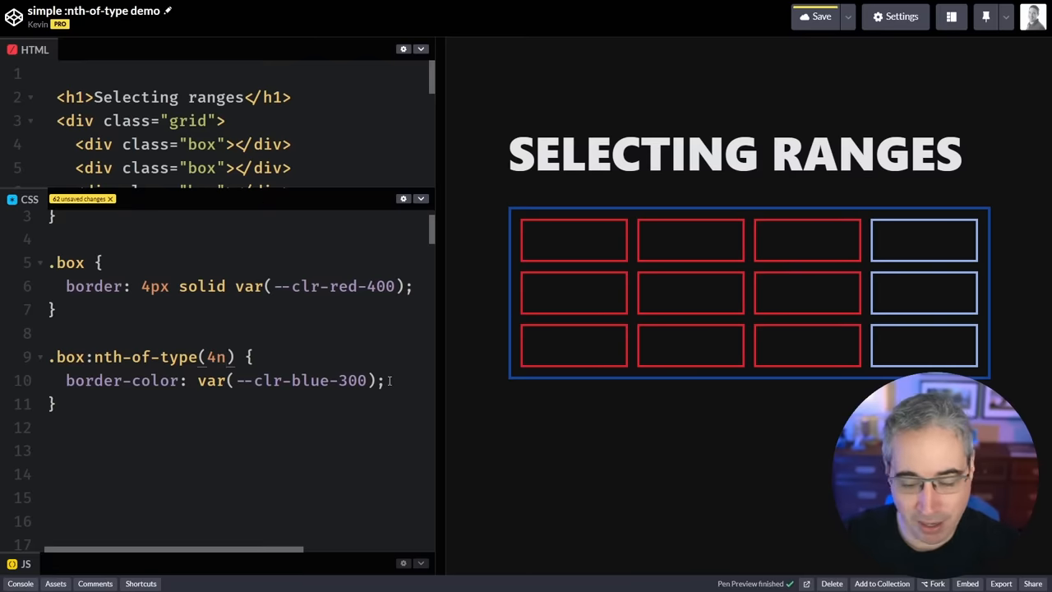
text(+ 2)
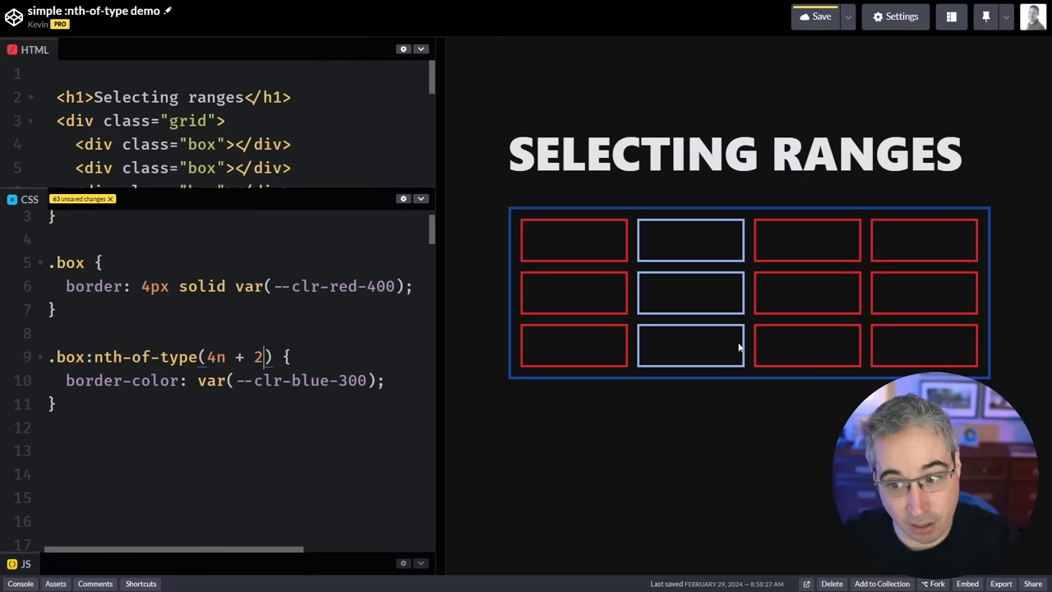
text(4)
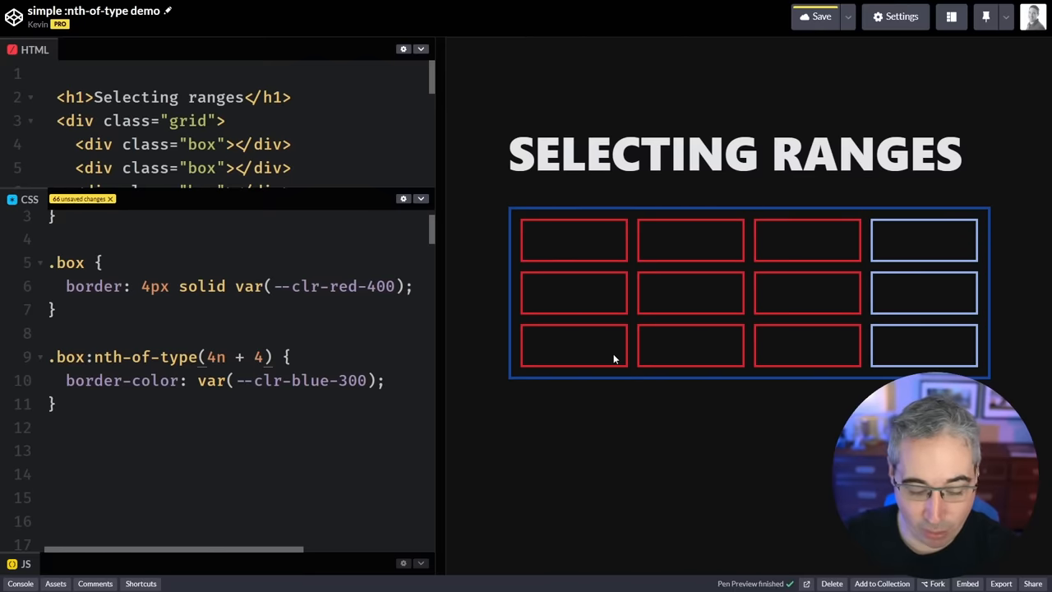
text(1)
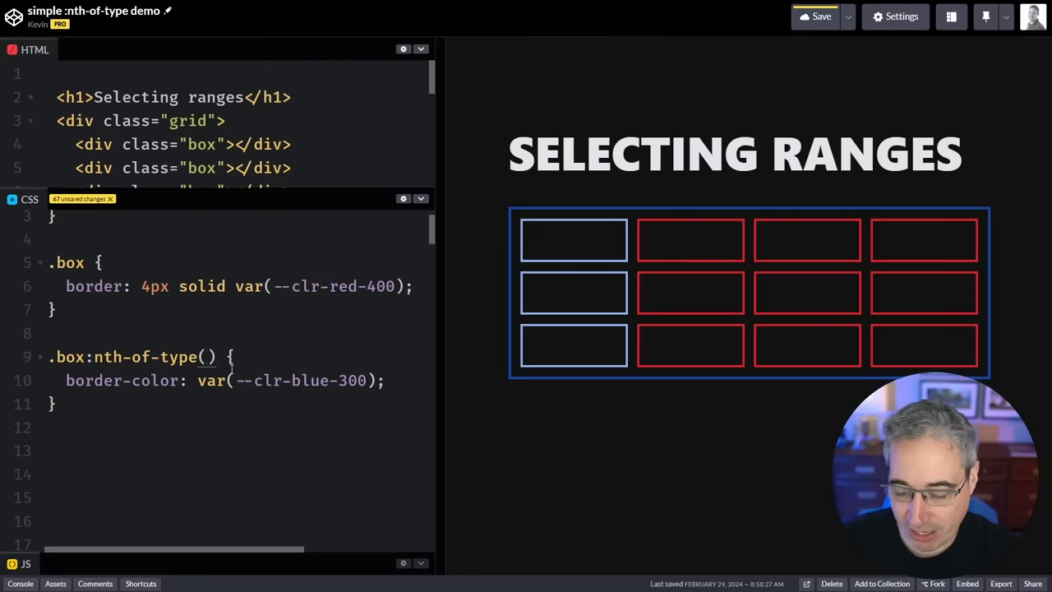
Step: Rework the argument through n + 2, 1n + 2, n + 3 and -1n + 4 / -1n + 6 to limit which boxes turn blue
text(n +)
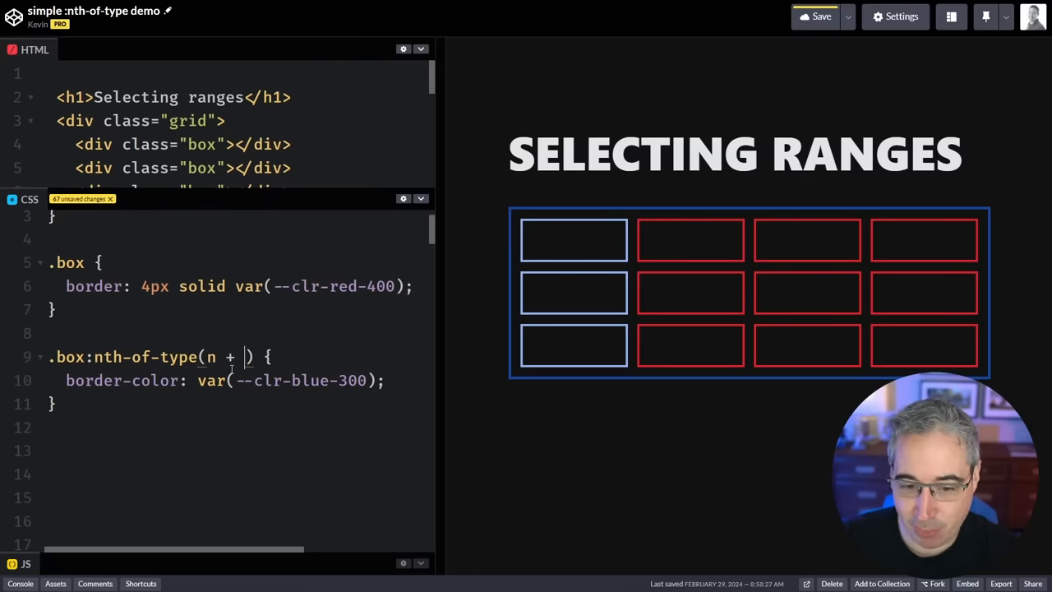
text(2)
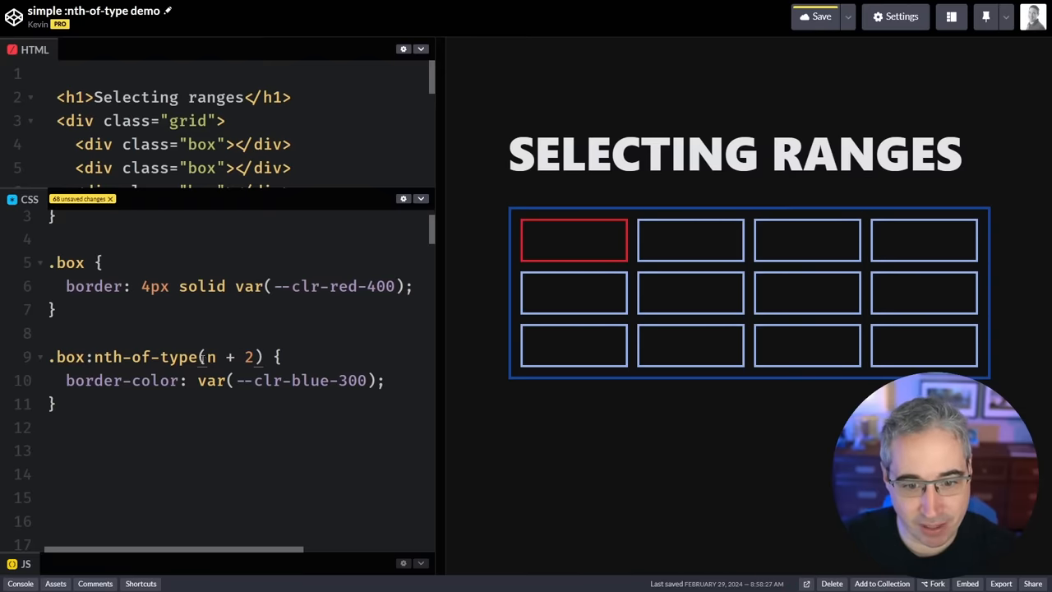
text(1)
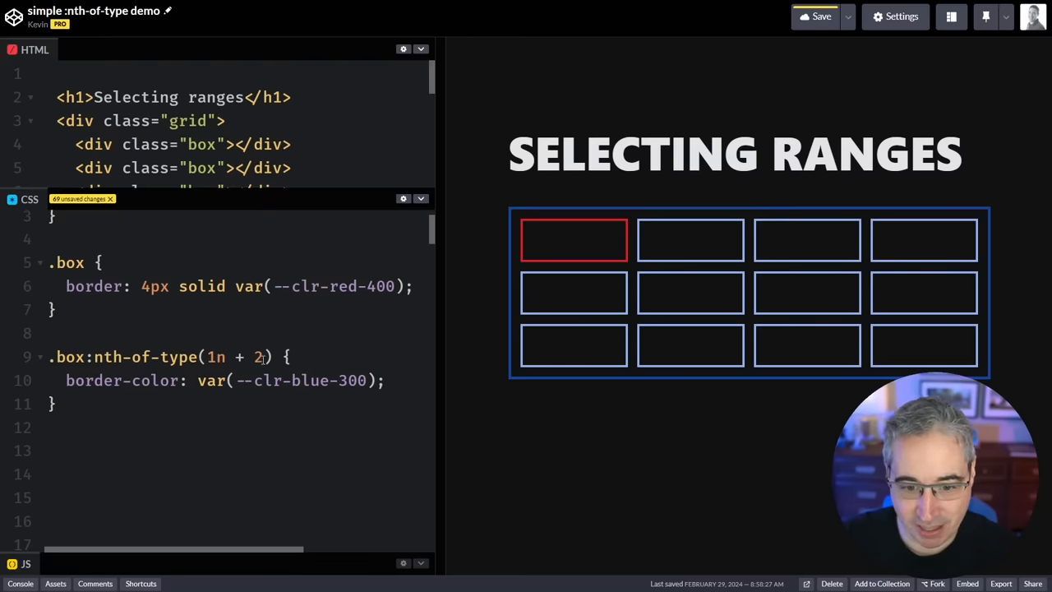
text(3)
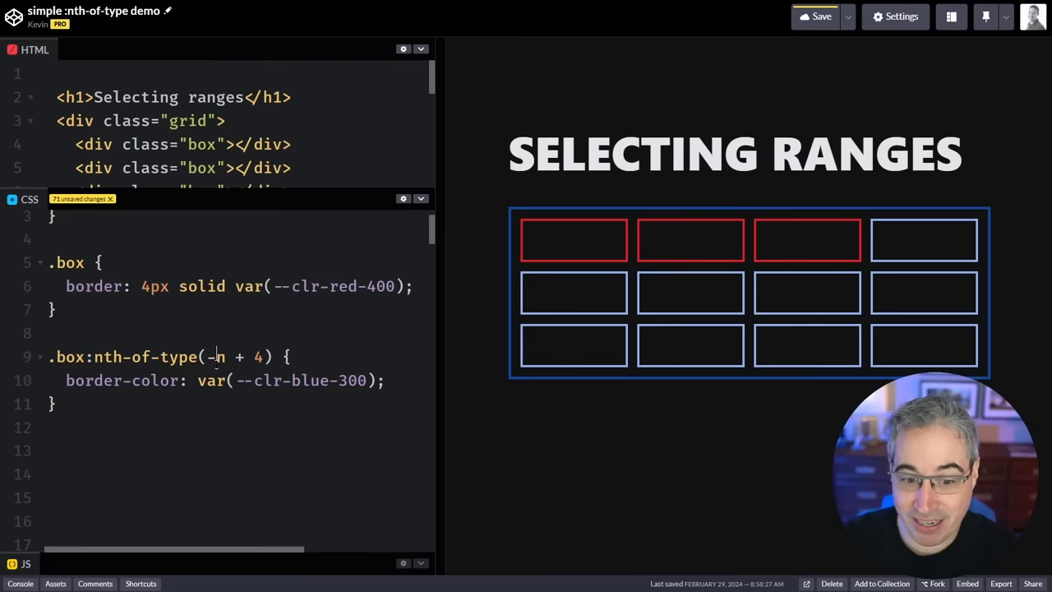
text(1)
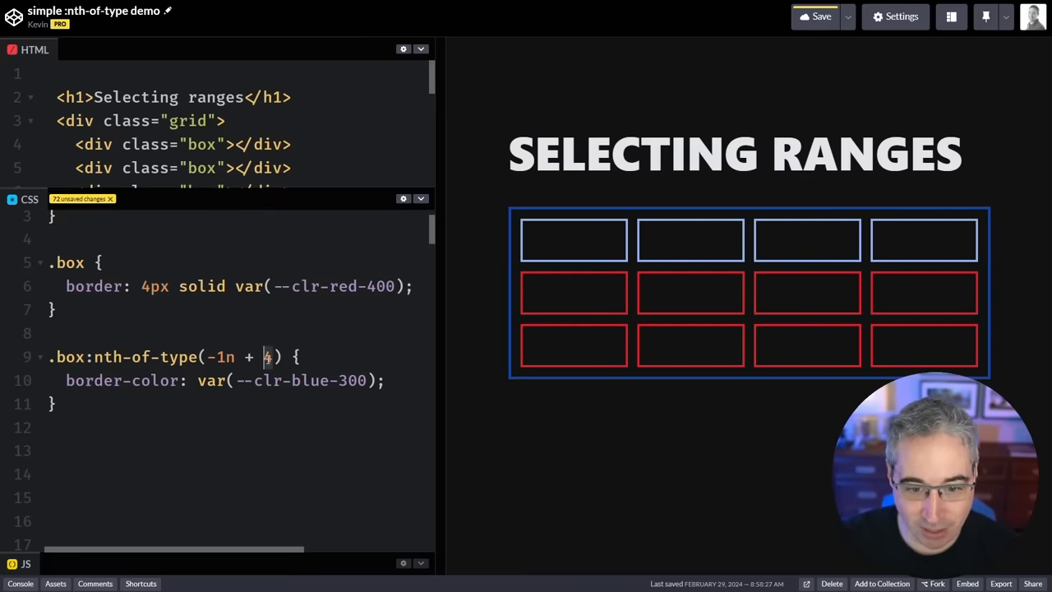
text(6)
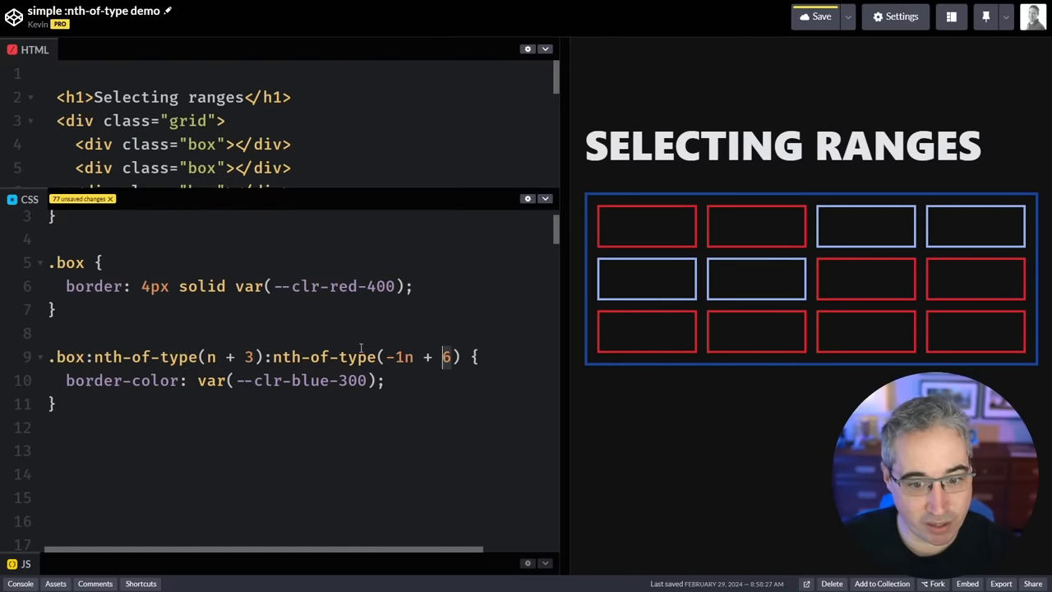
Step: Adjust the chained range to nth-of-type(n + 1):nth-of-type(-1n + 4) so only the top row is blue
double_click(69, 357)
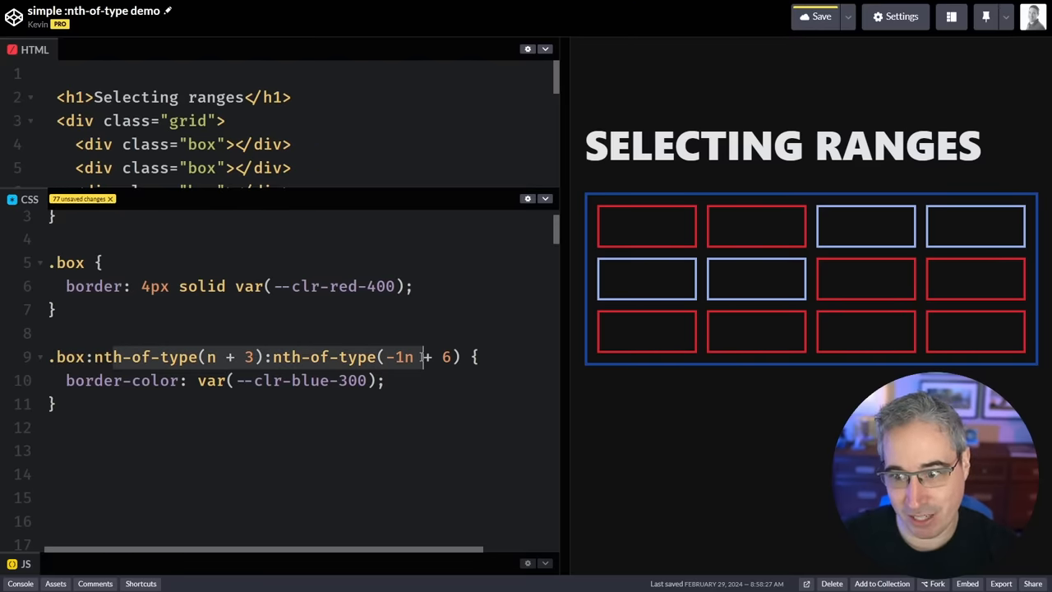
mouse_move(846, 243)
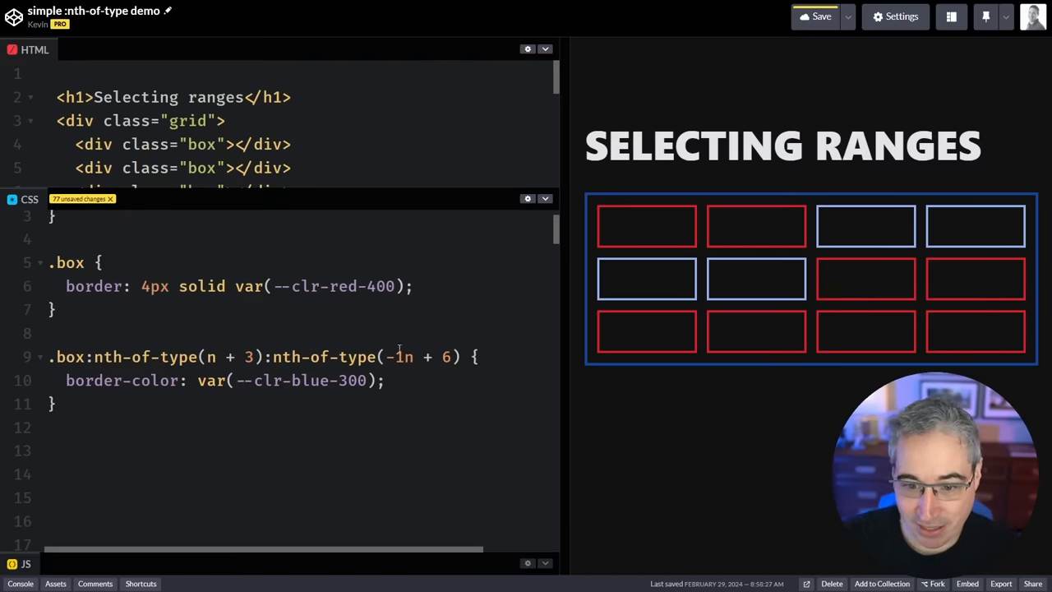
text(1)
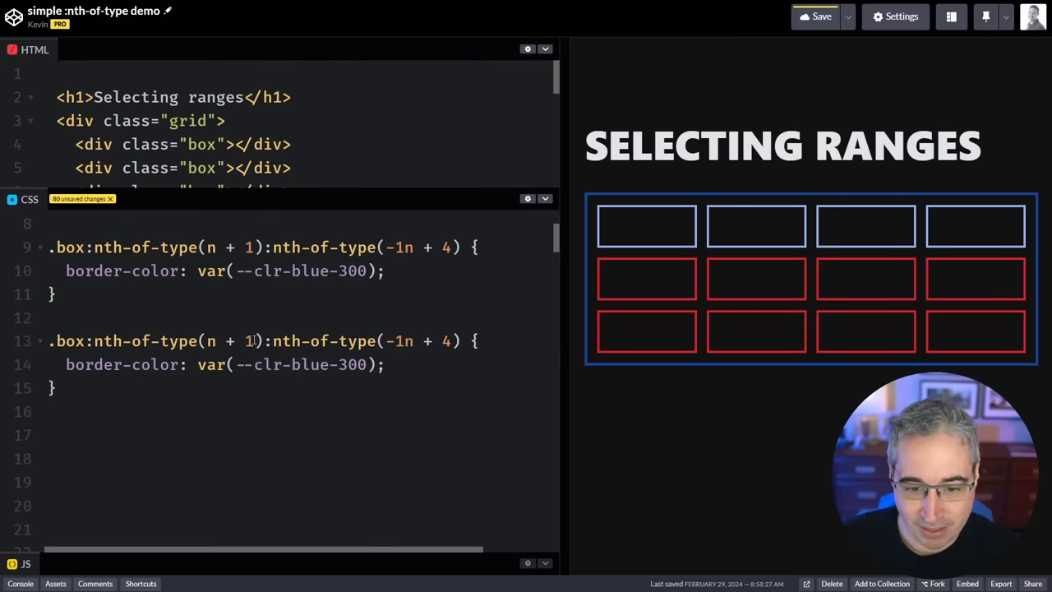
Step: Set the duplicated rule to nth-of-type(n + 5):nth-of-type(-1n + 8) with green borders for the middle row
text(5)
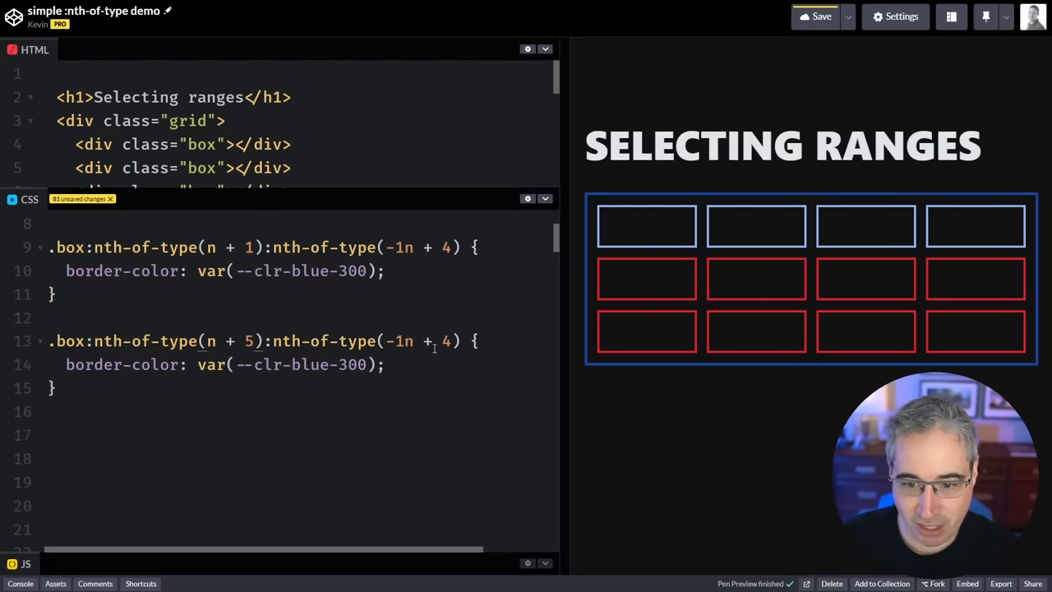
text(8)
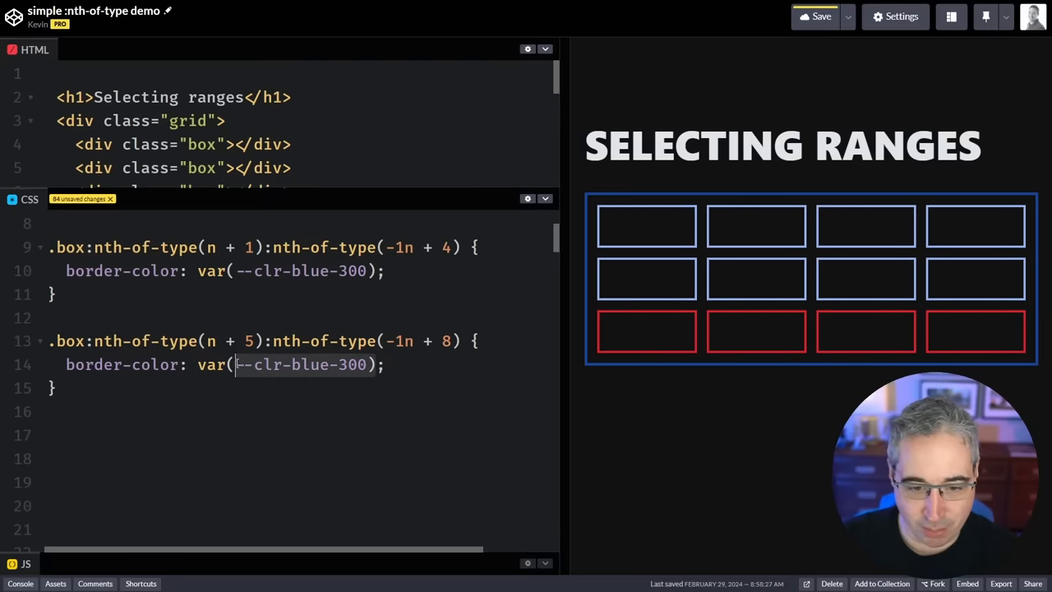
text(green)
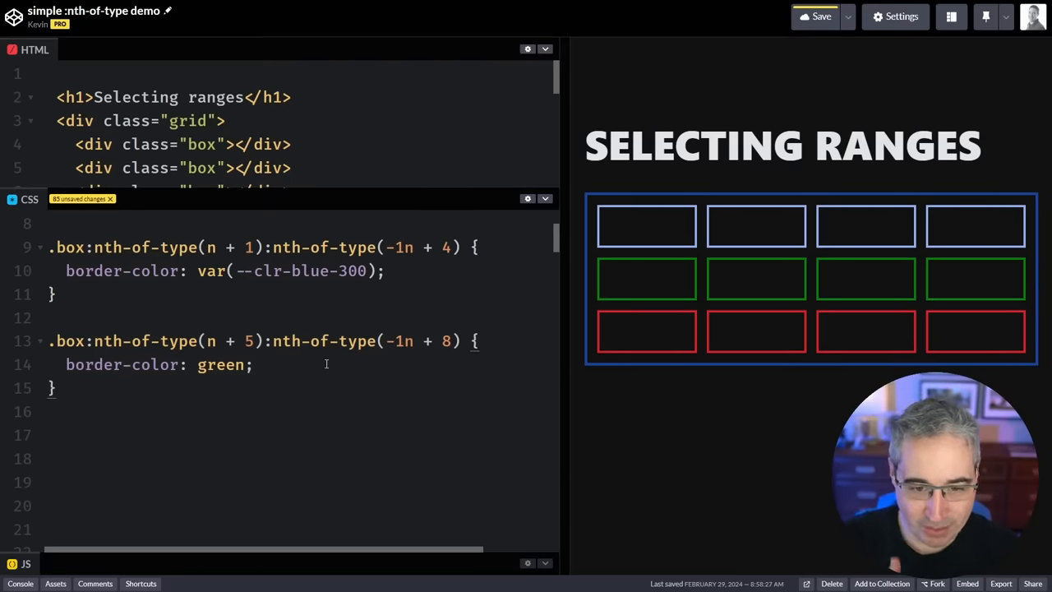
mouse_move(282, 214)
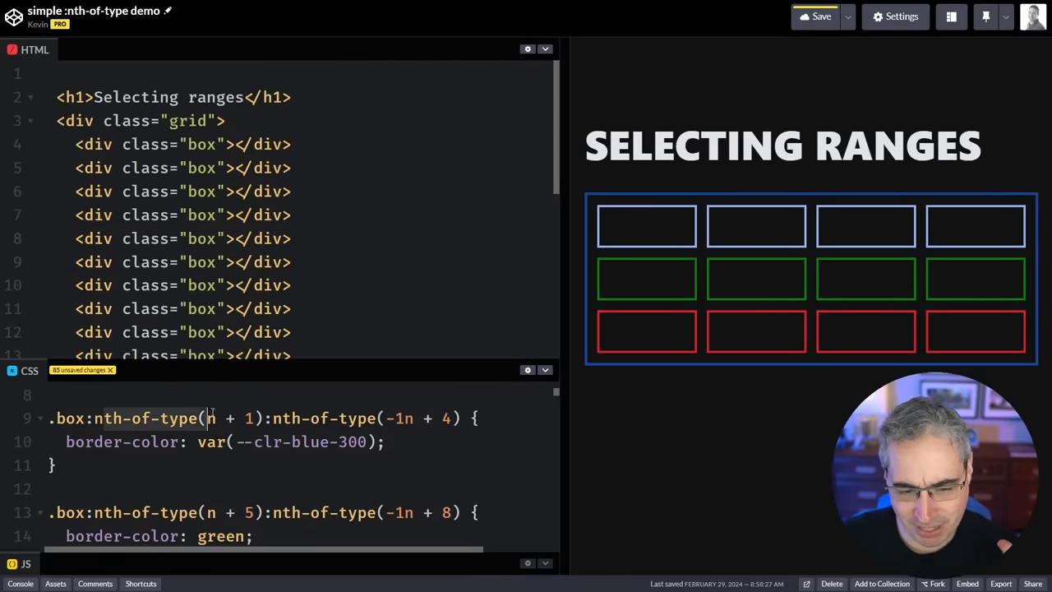
Step: Change one box div in the HTML to a different element so a purple pill shifts the green range
click(201, 261)
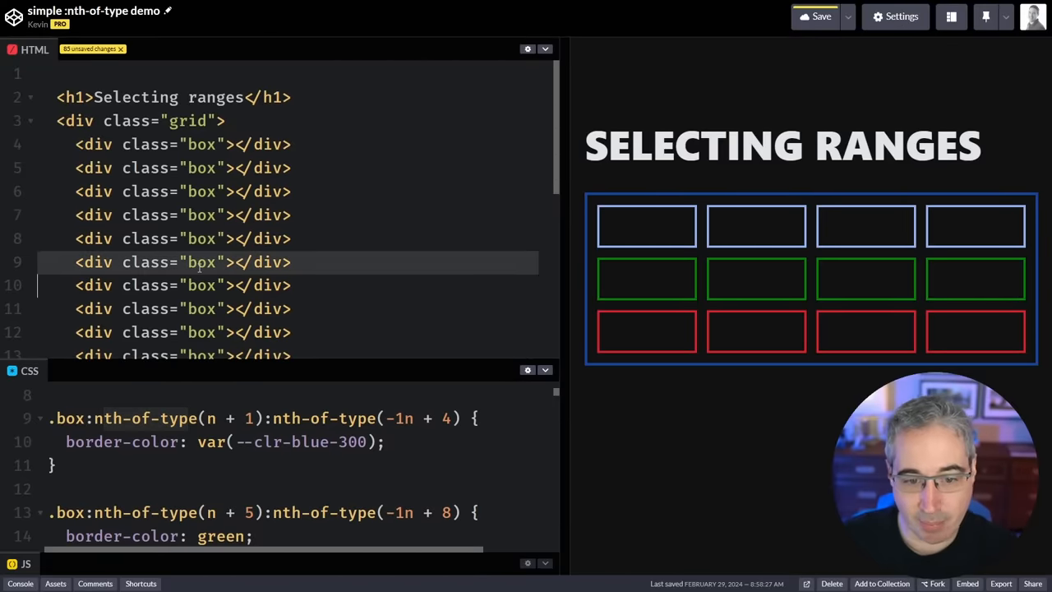
text(no)
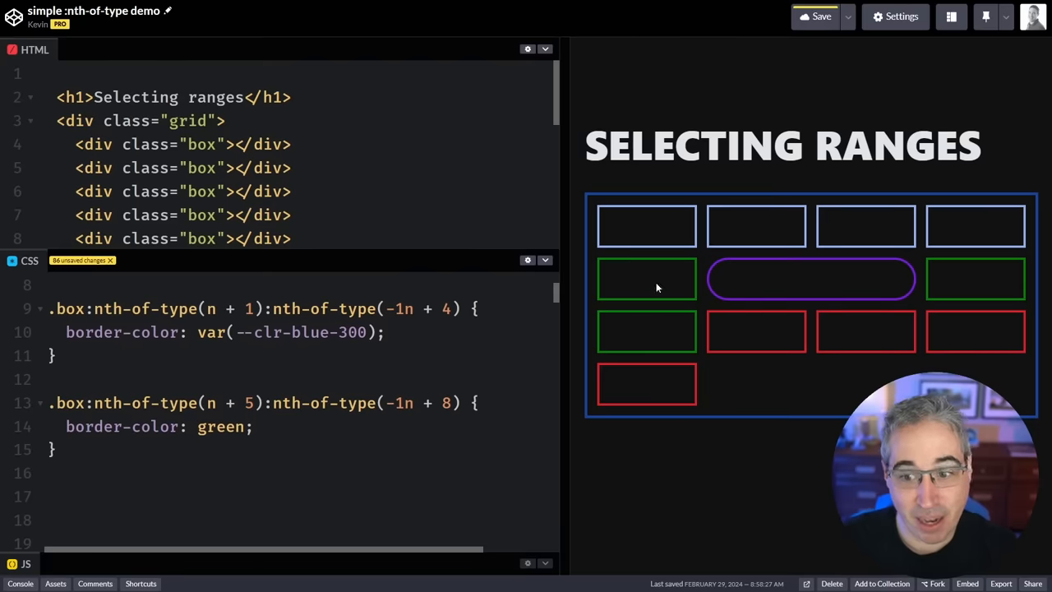
mouse_move(666, 319)
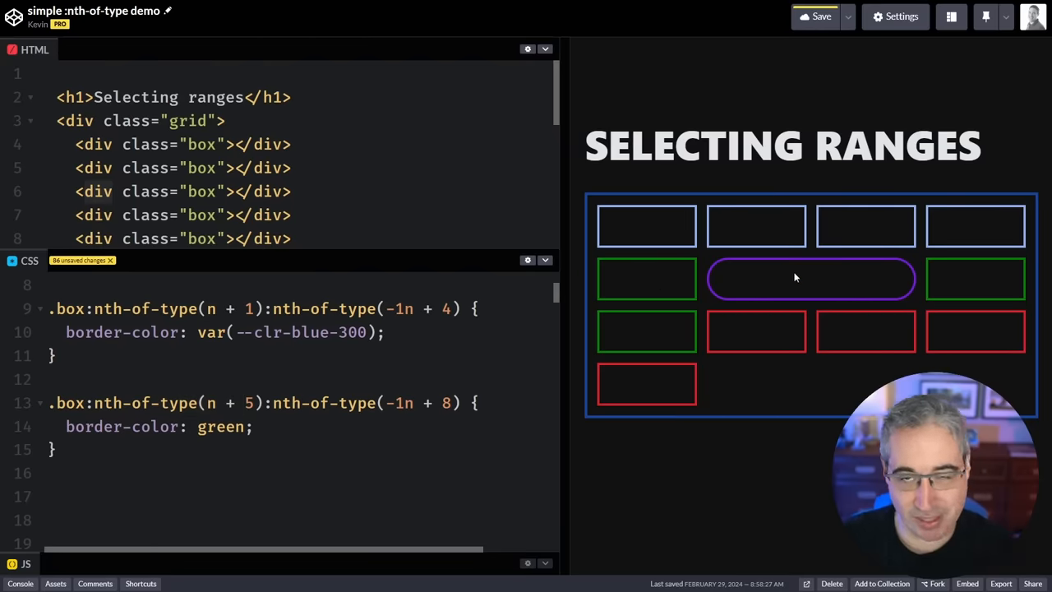
mouse_move(658, 330)
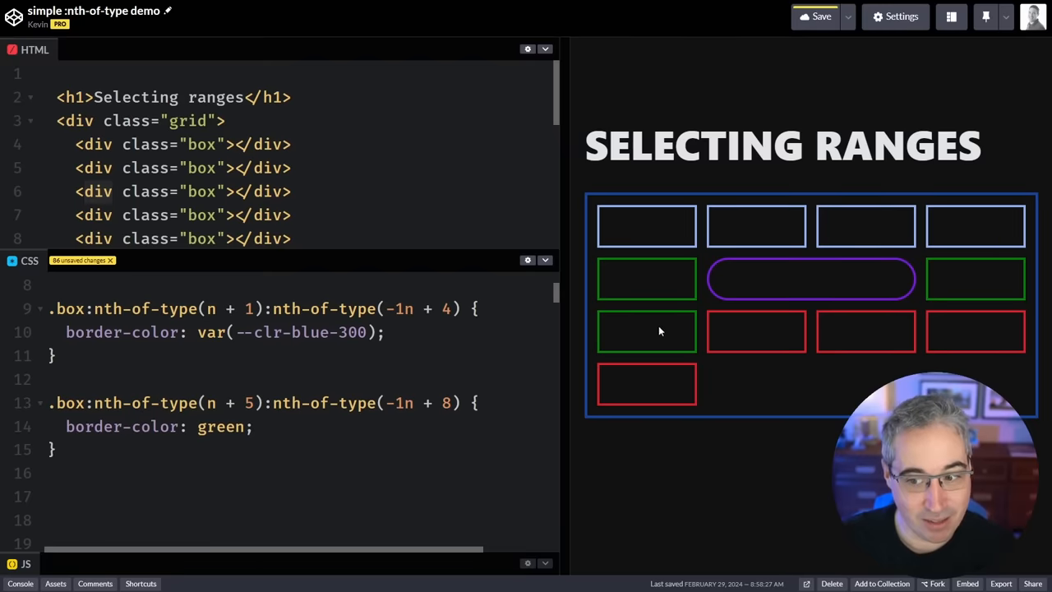
mouse_move(634, 309)
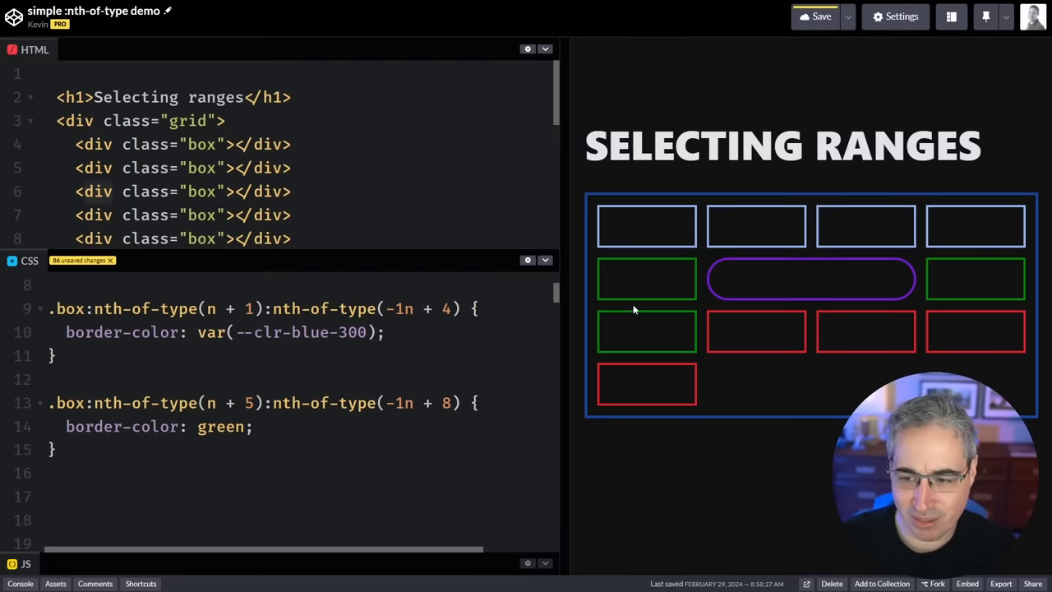
mouse_move(696, 375)
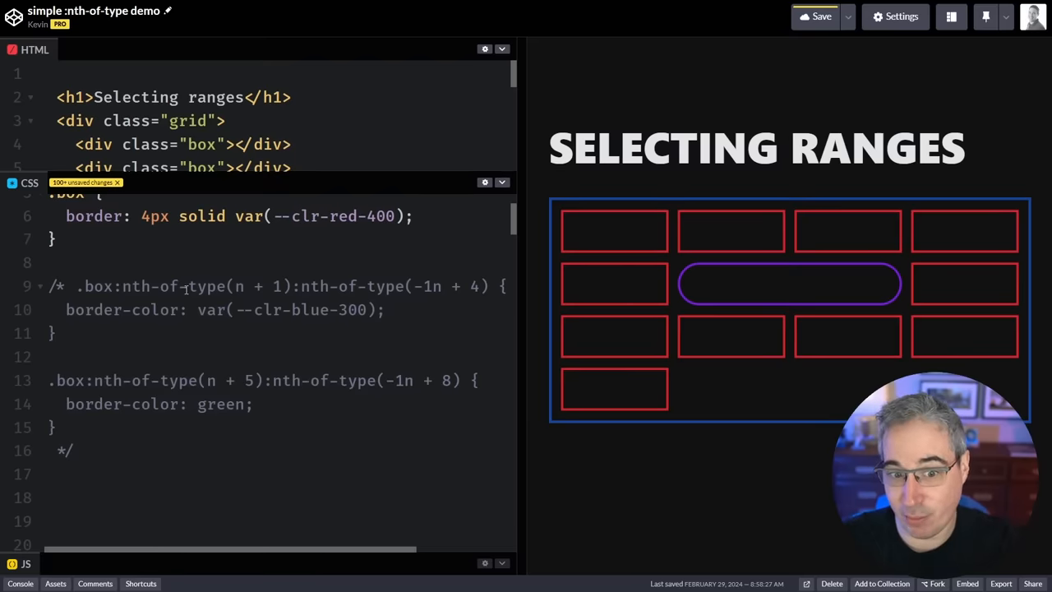
mouse_move(513, 255)
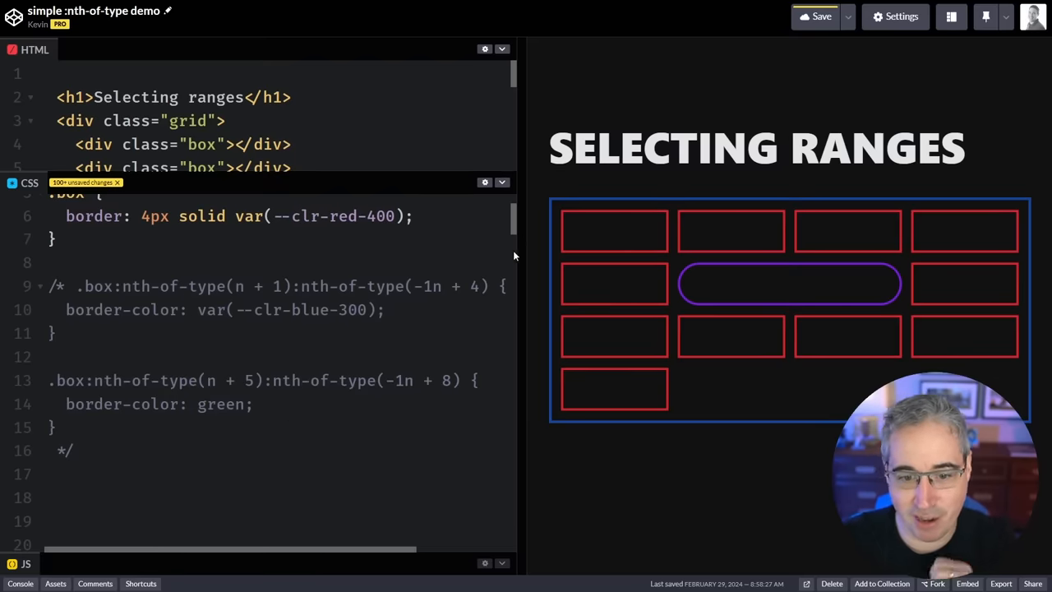
Step: Start a fresh line below the commented-out range rules so all boxes revert to red
click(244, 380)
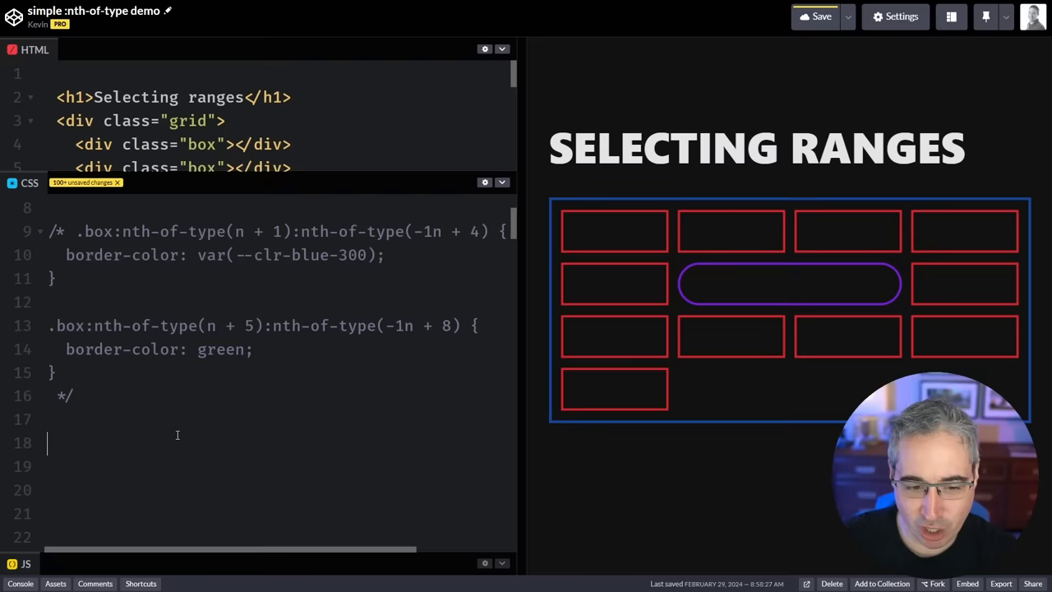
Step: Add .box:nth-child(2n) { border-color: green; } so alternate boxes get green borders
text(.box)
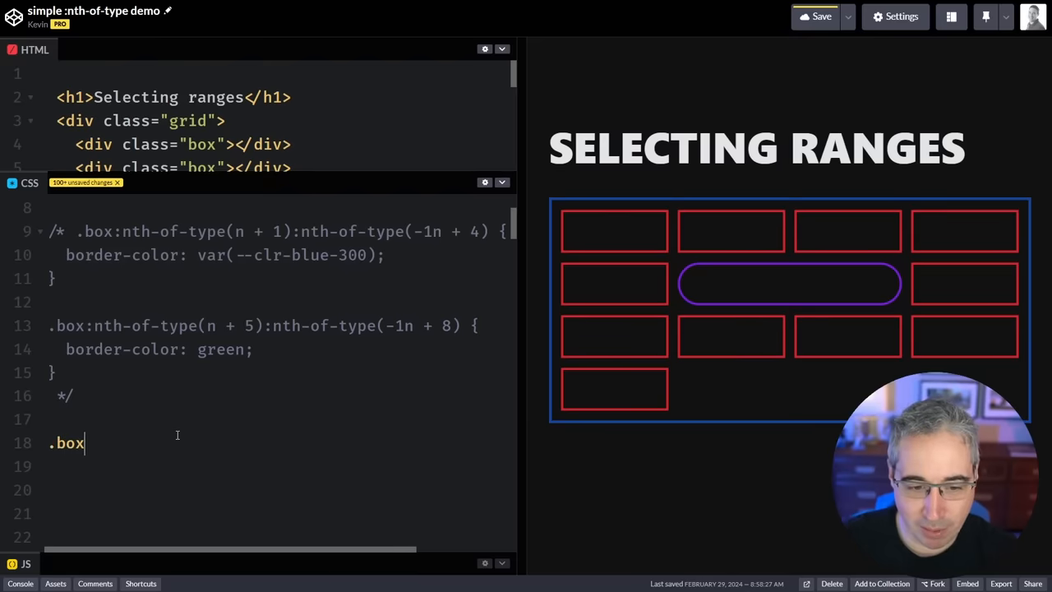
text(:nth-child() {)
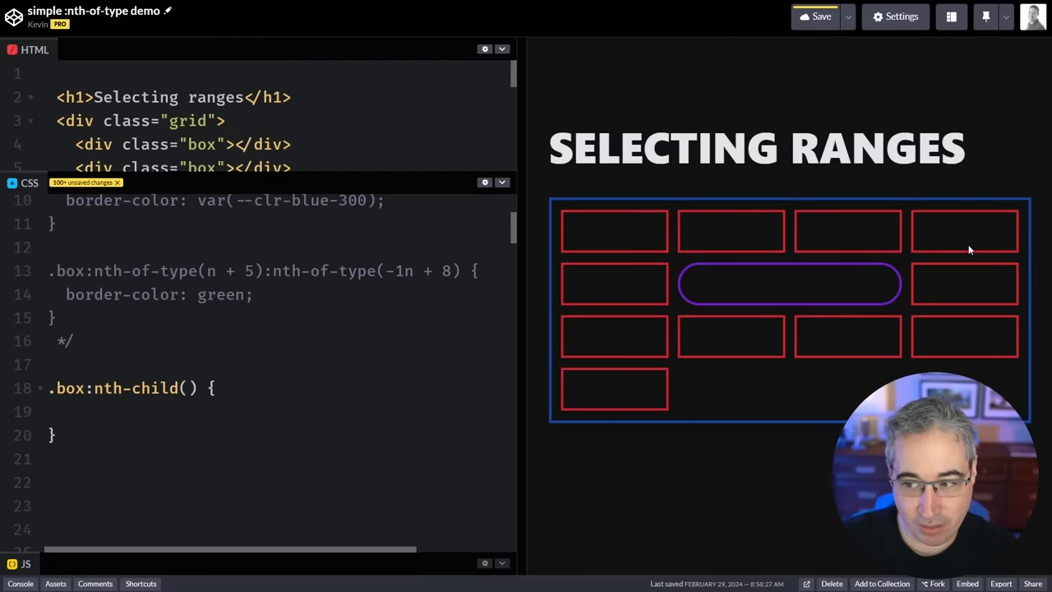
mouse_move(940, 342)
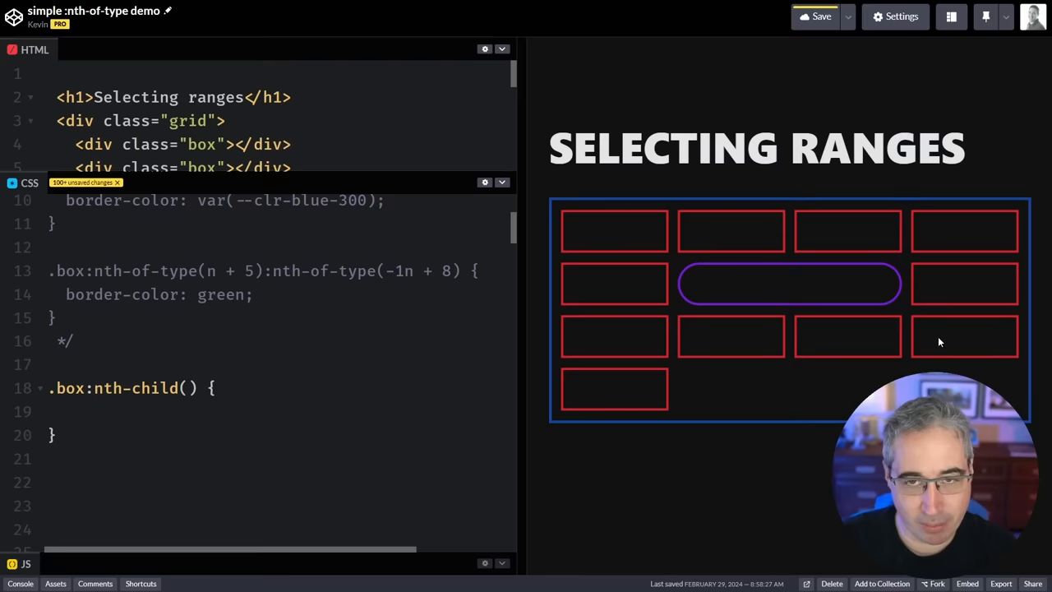
click(188, 388)
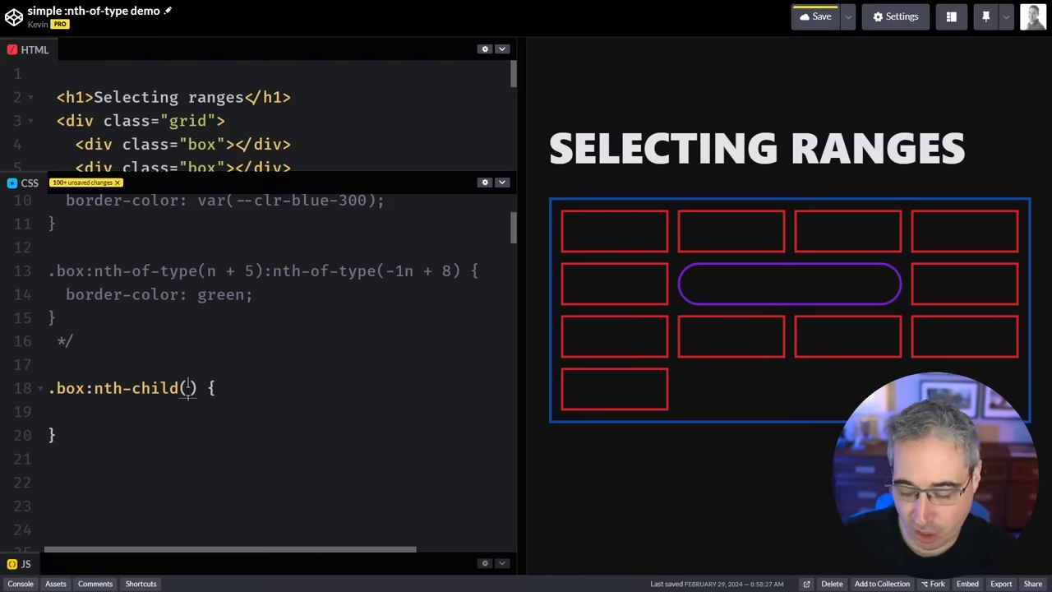
text(2n)
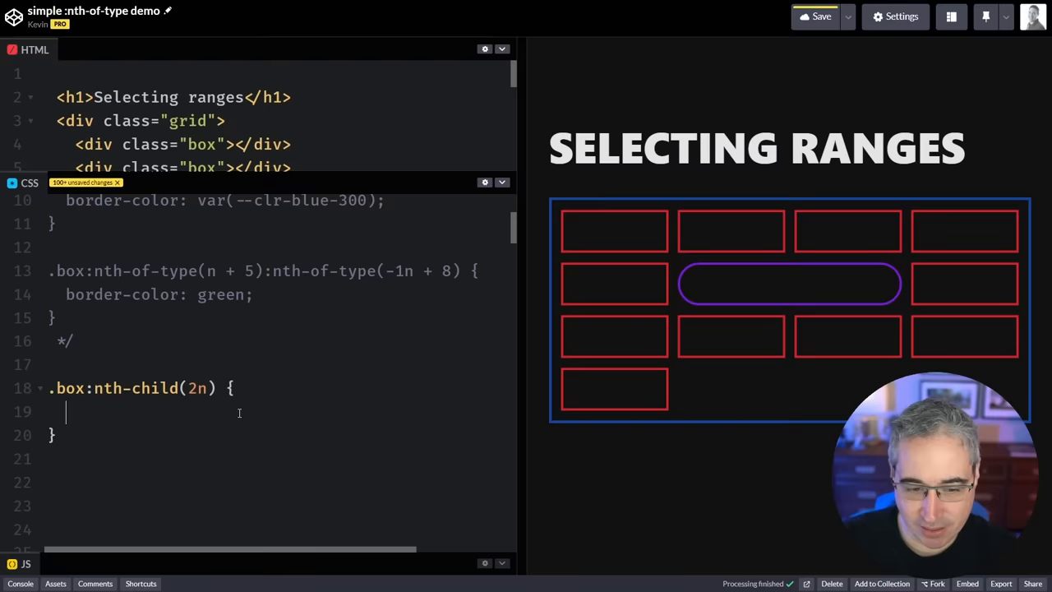
text(border-color)
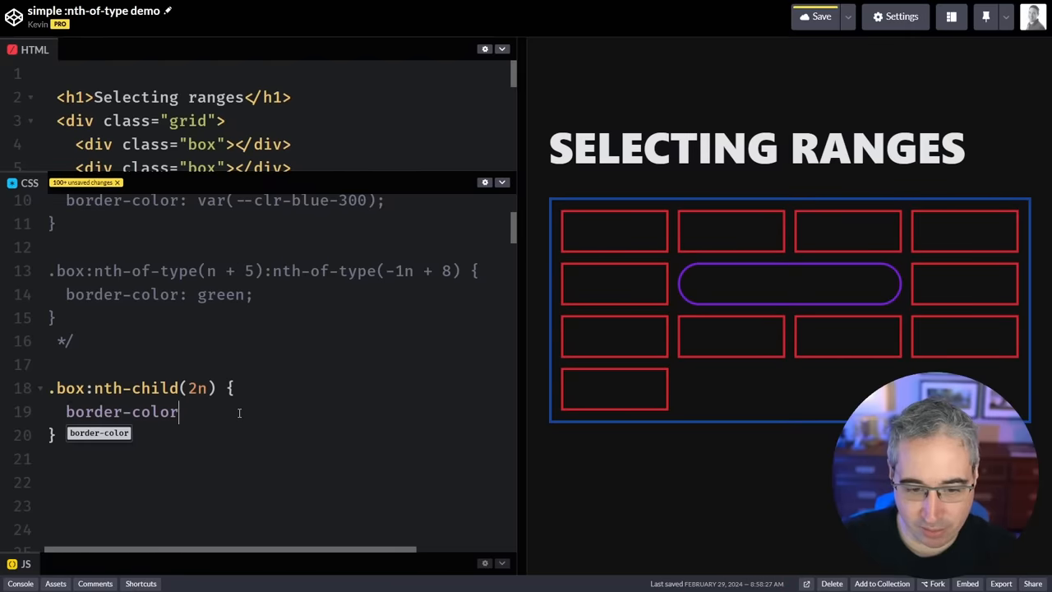
text(: green;)
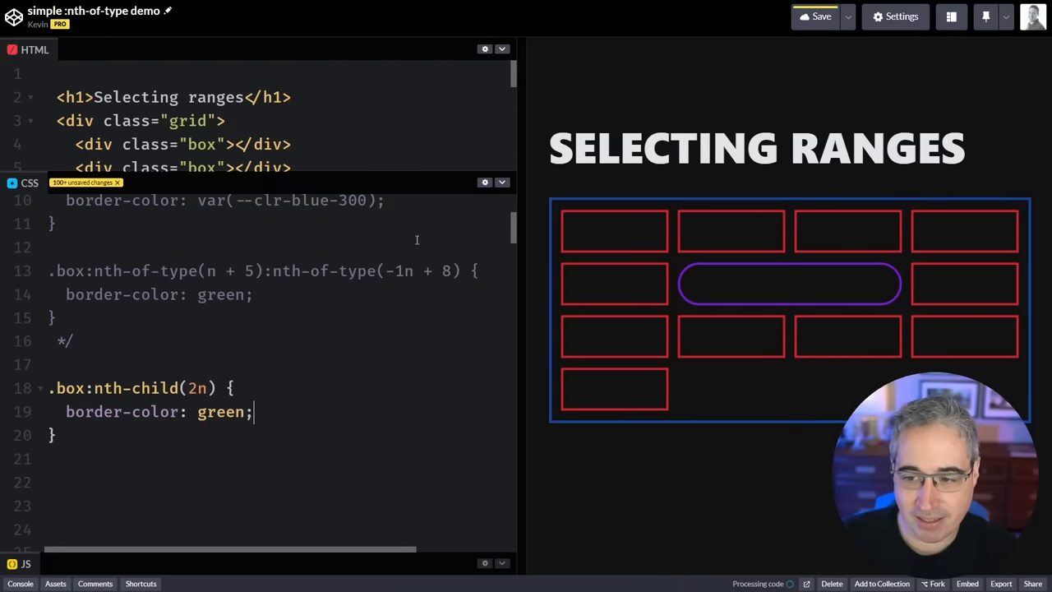
click(819, 16)
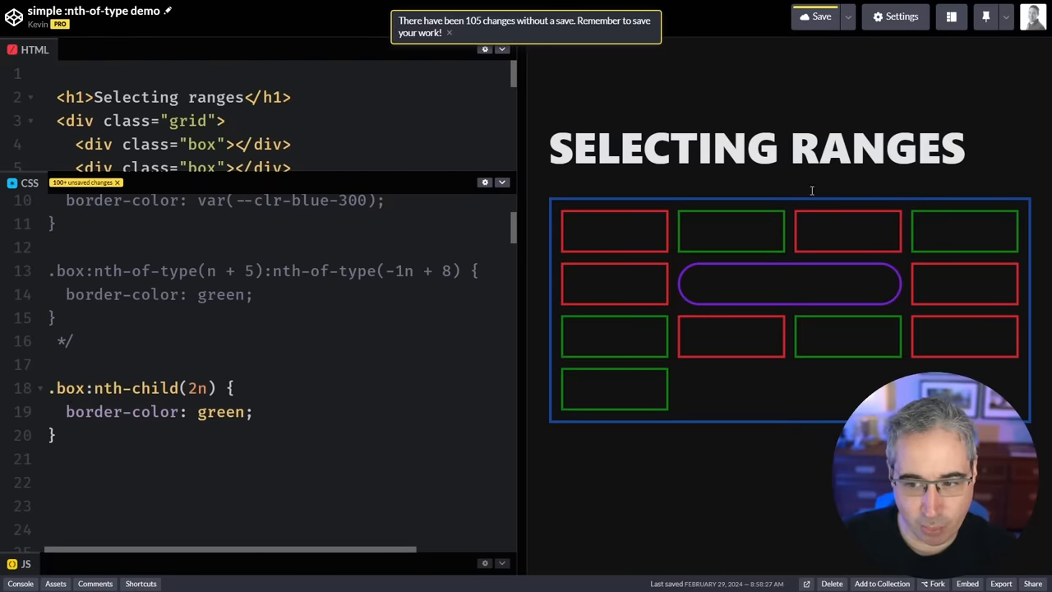
Step: Change the rule to .box:nth-child(2n of .box) with border-color yellow
double_click(153, 388)
text(of-type)
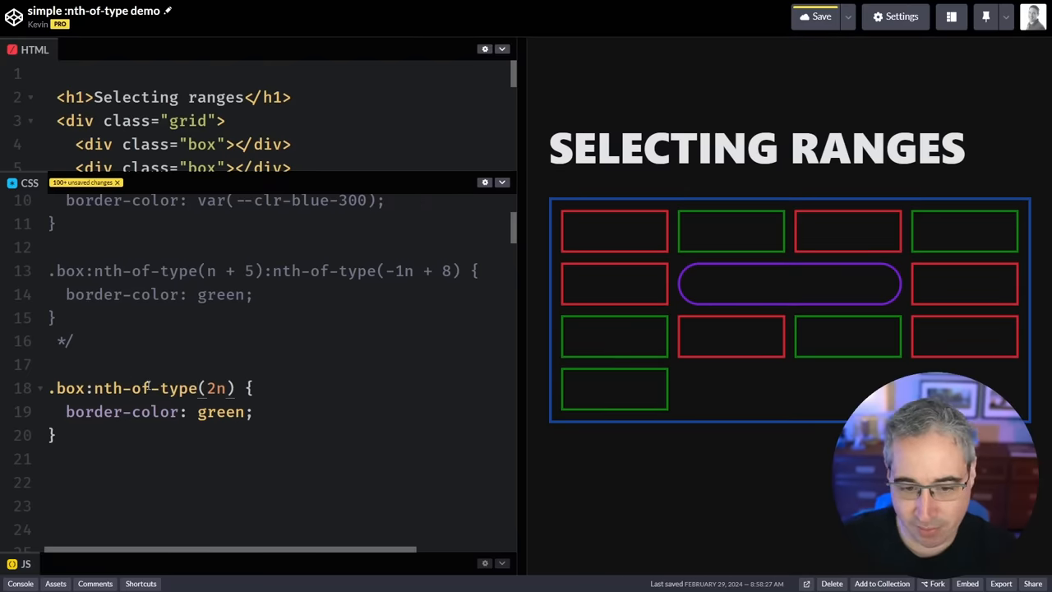
double_click(221, 411)
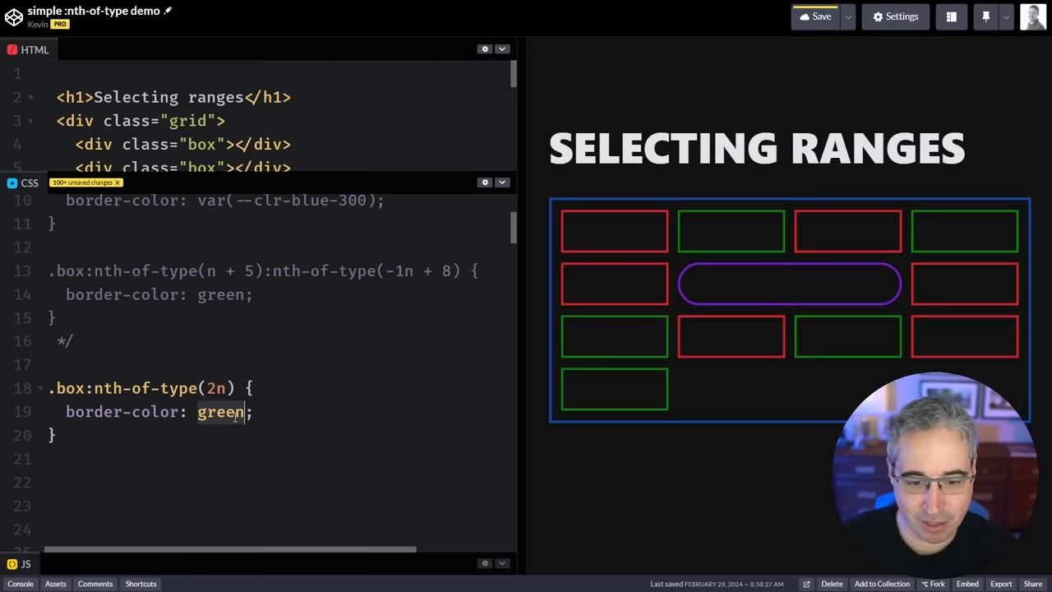
text(yellow)
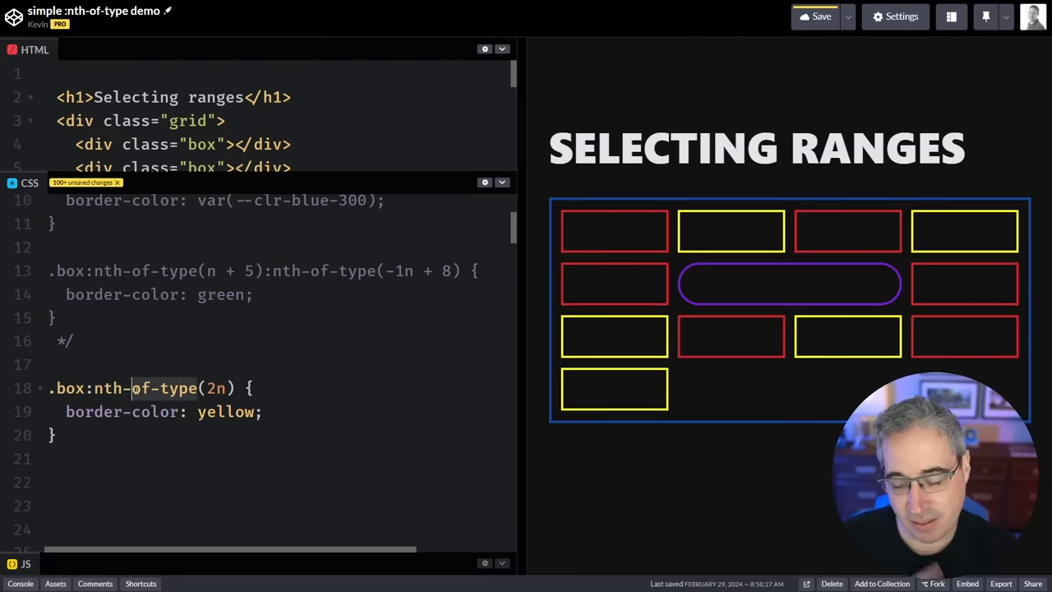
text(nth-child)
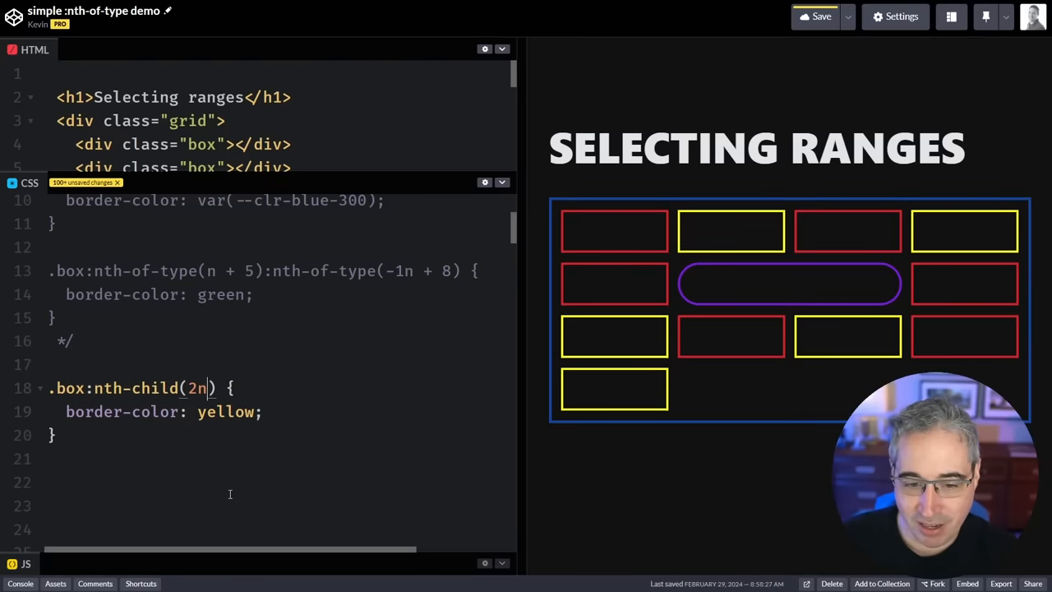
text(of .box)
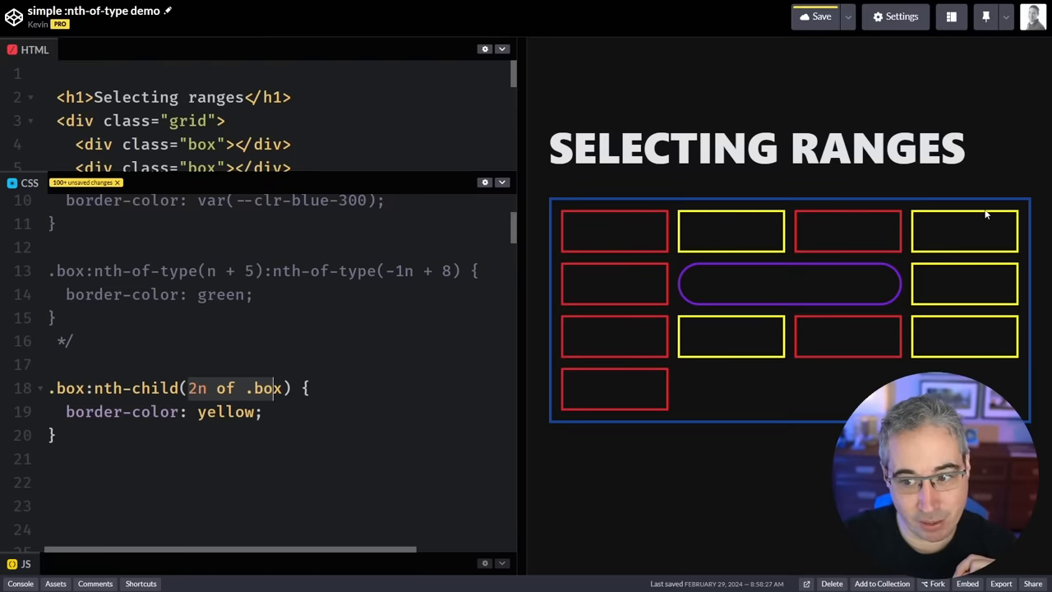
mouse_move(1003, 286)
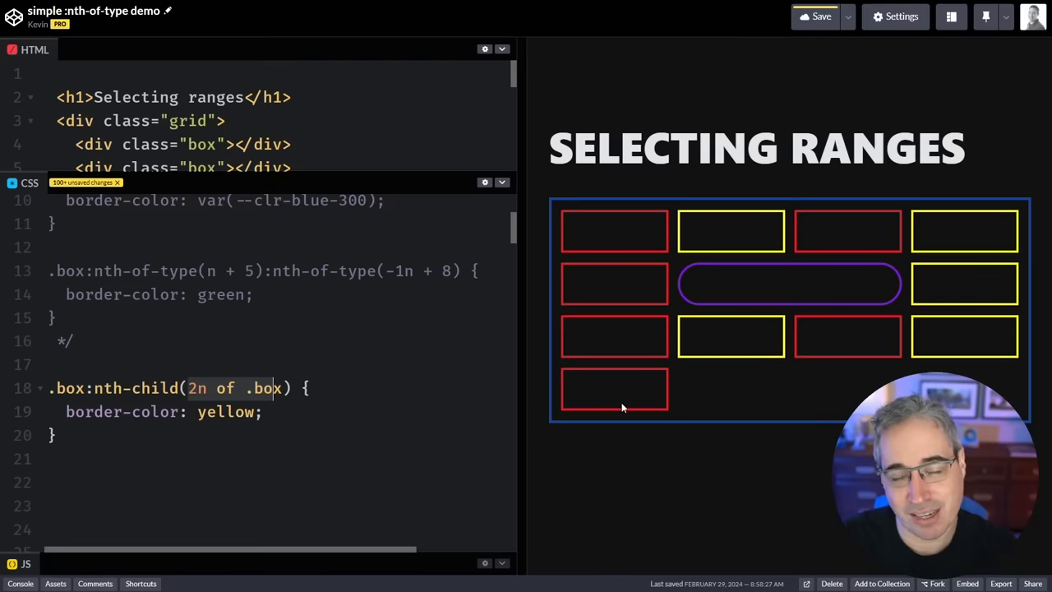
mouse_move(874, 273)
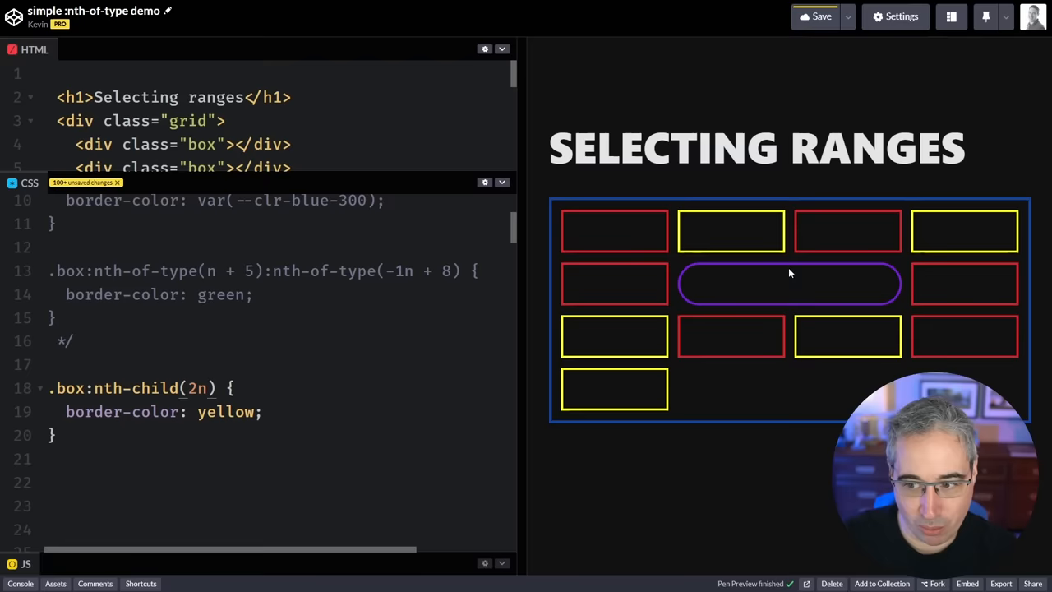
mouse_move(863, 276)
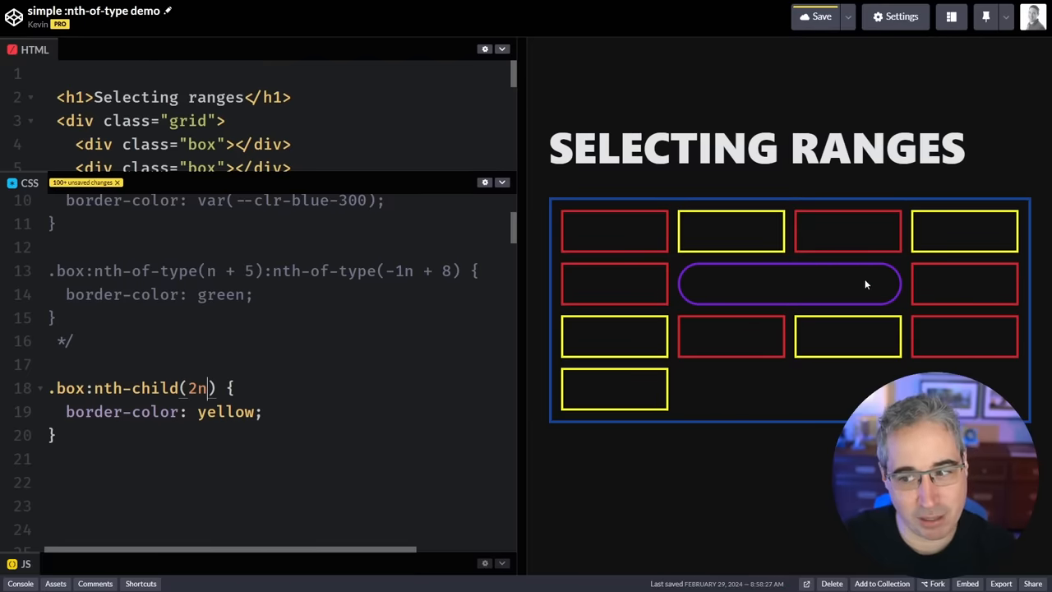
mouse_move(945, 224)
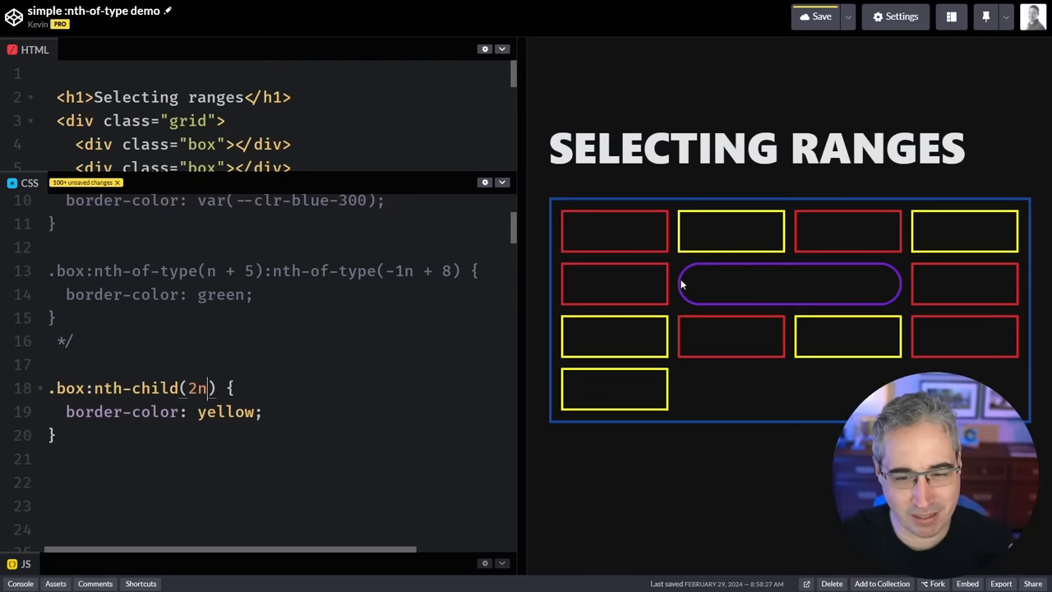
mouse_move(766, 282)
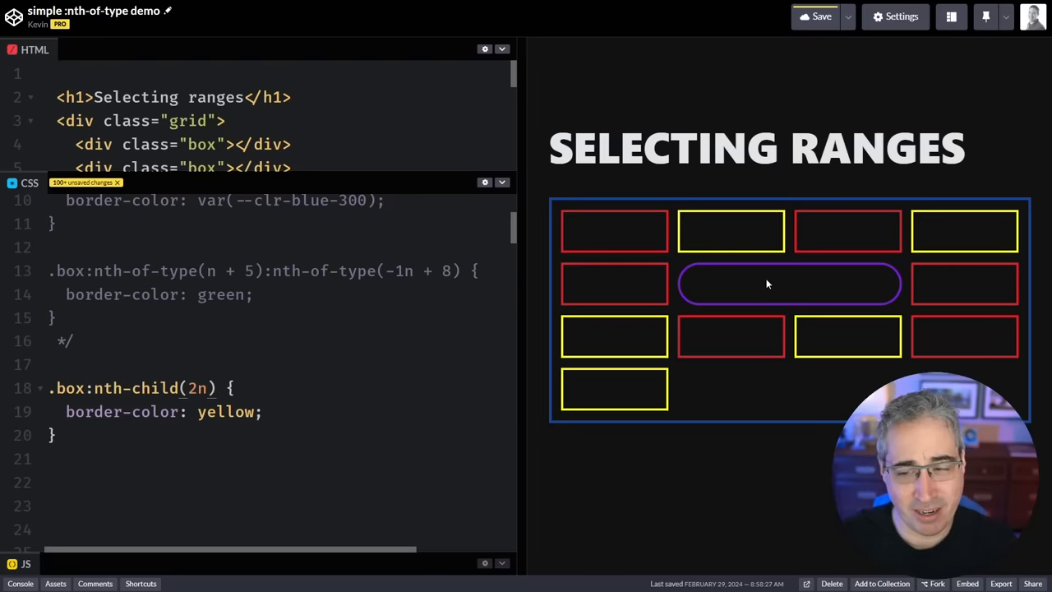
mouse_move(947, 290)
text( of .box)
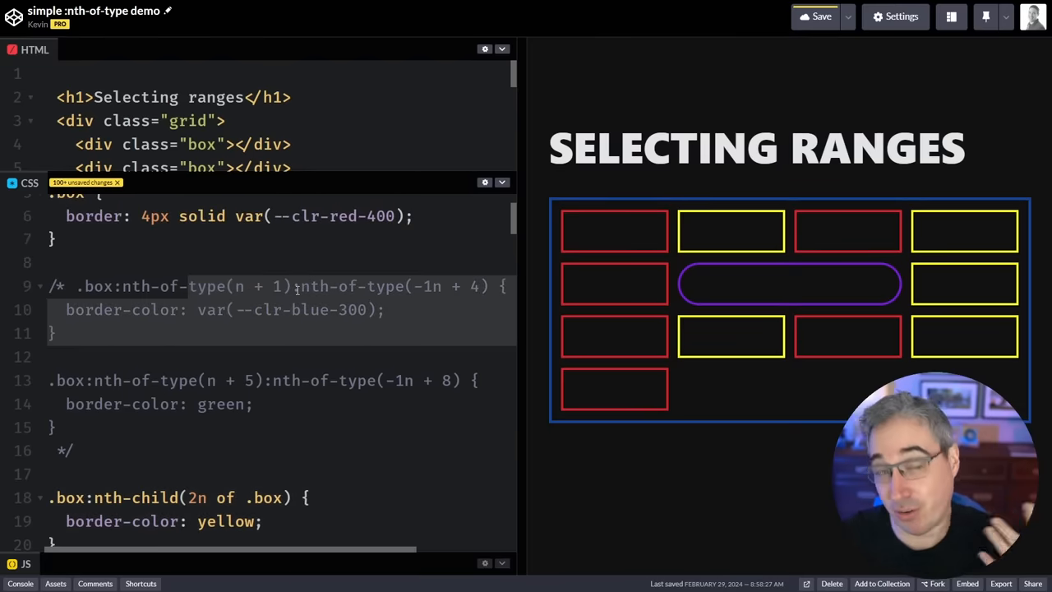
Step: Review the CSS rules and switch to the 'CSS Day hover effect - using Grid' pen
scroll(down, 3)
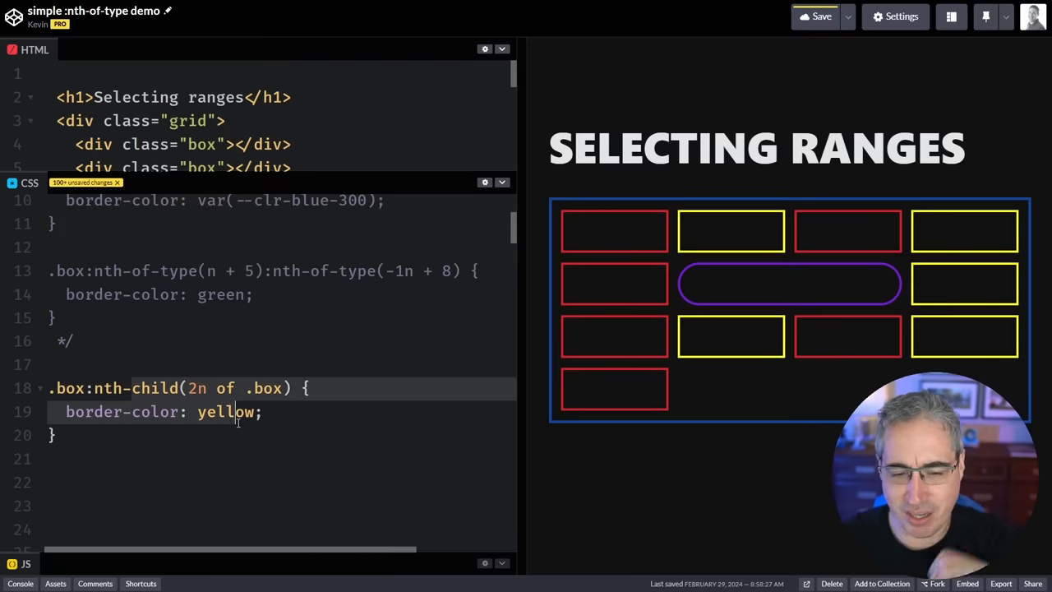
click(276, 457)
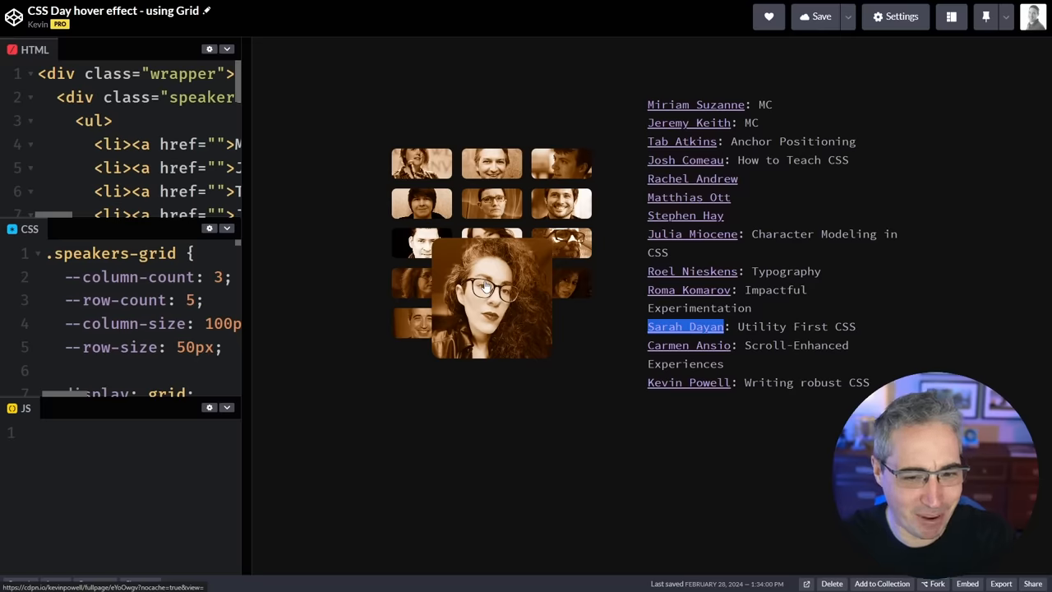
mouse_move(464, 401)
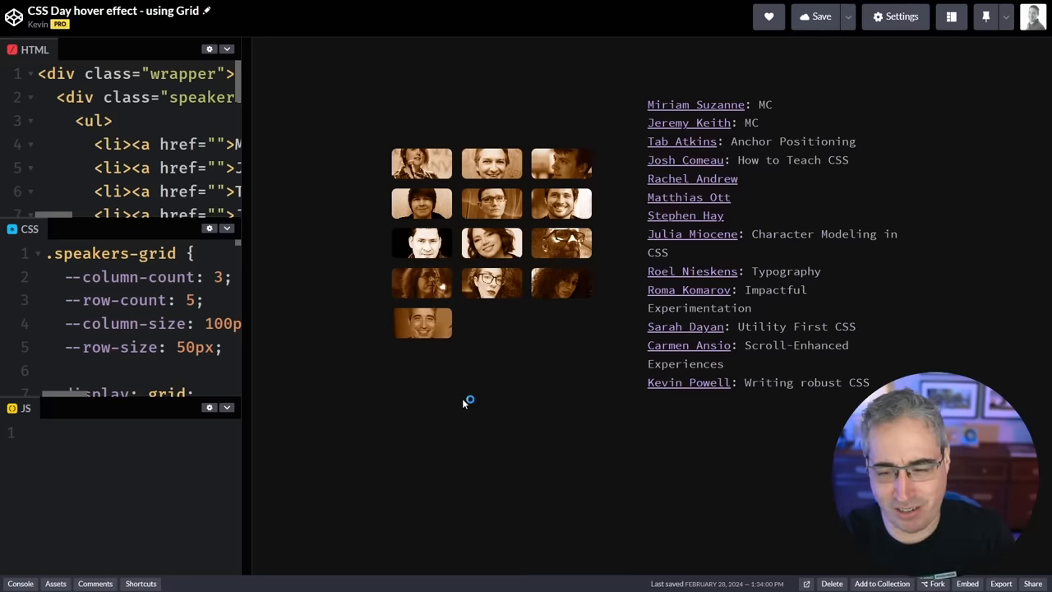